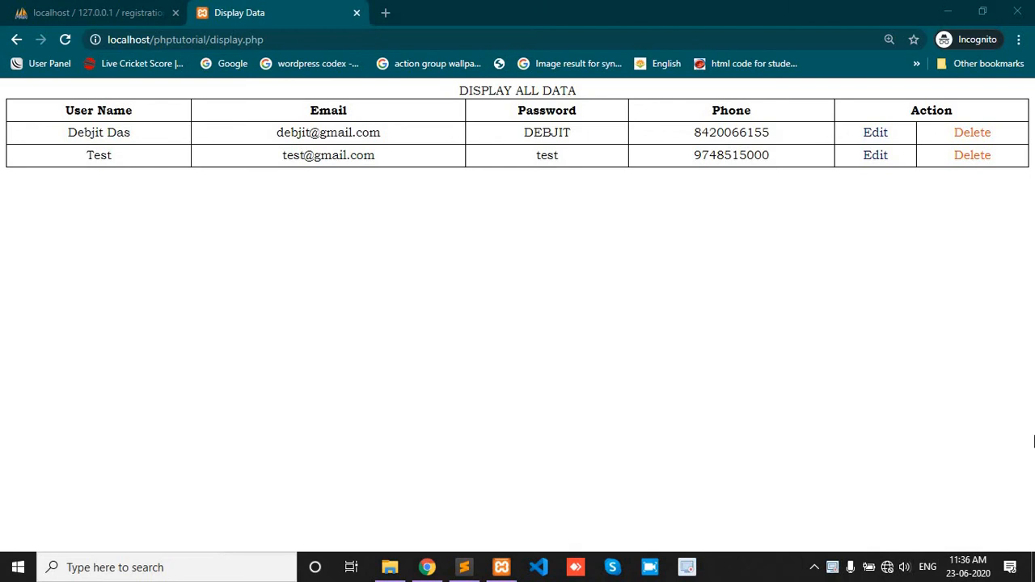
pyautogui.moveTo(97, 170)
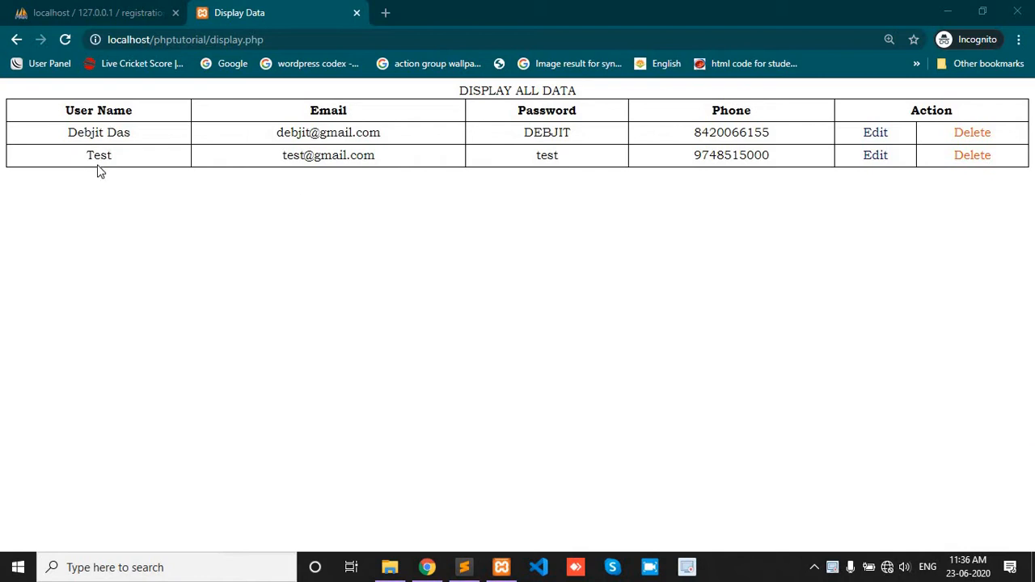
pyautogui.moveTo(407, 158)
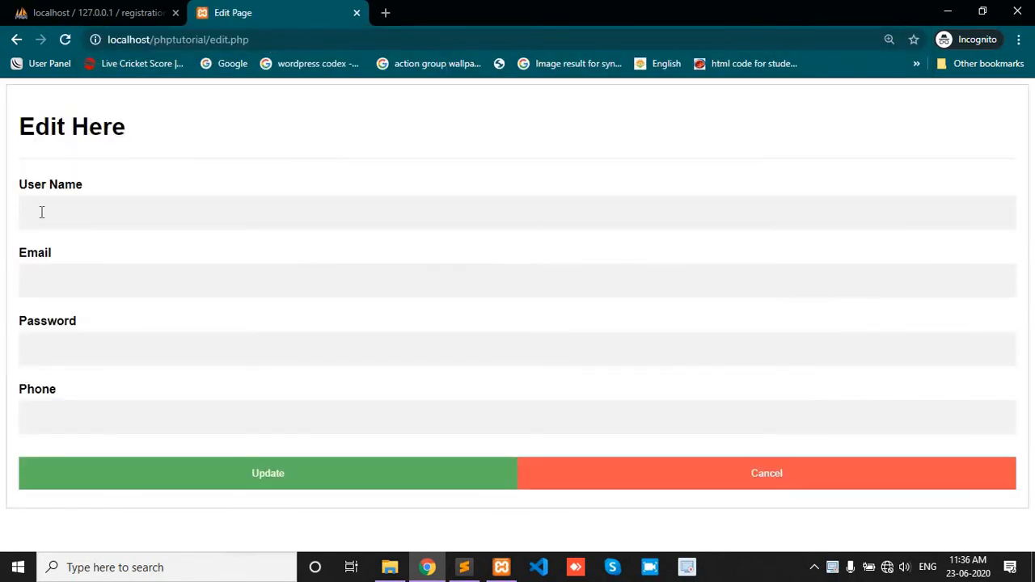
pyautogui.moveTo(42, 149)
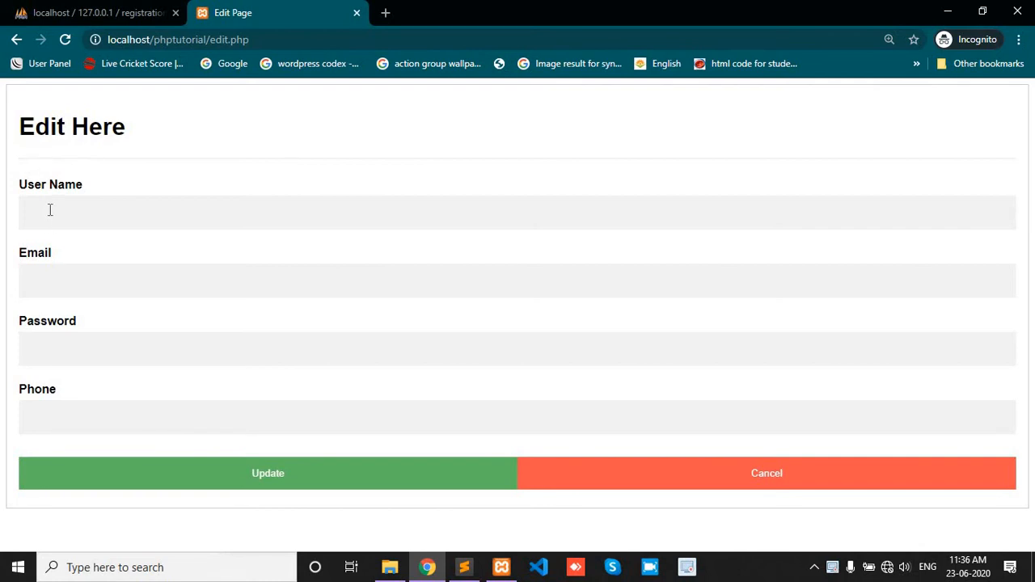
# - Return Chrome to the users table and bring up display.php in Sublime Text
pyautogui.click(518, 349)
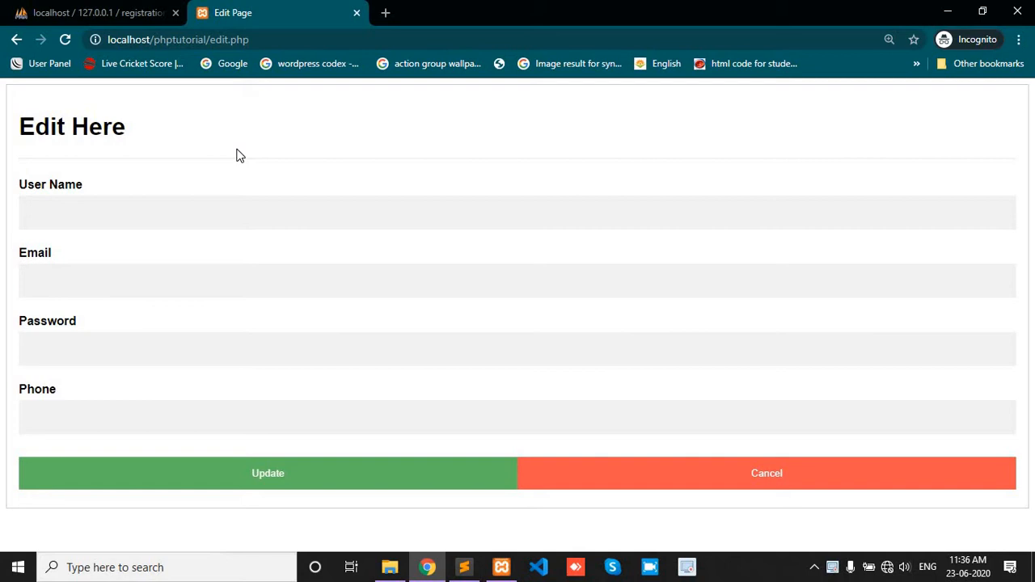
pyautogui.click(767, 473)
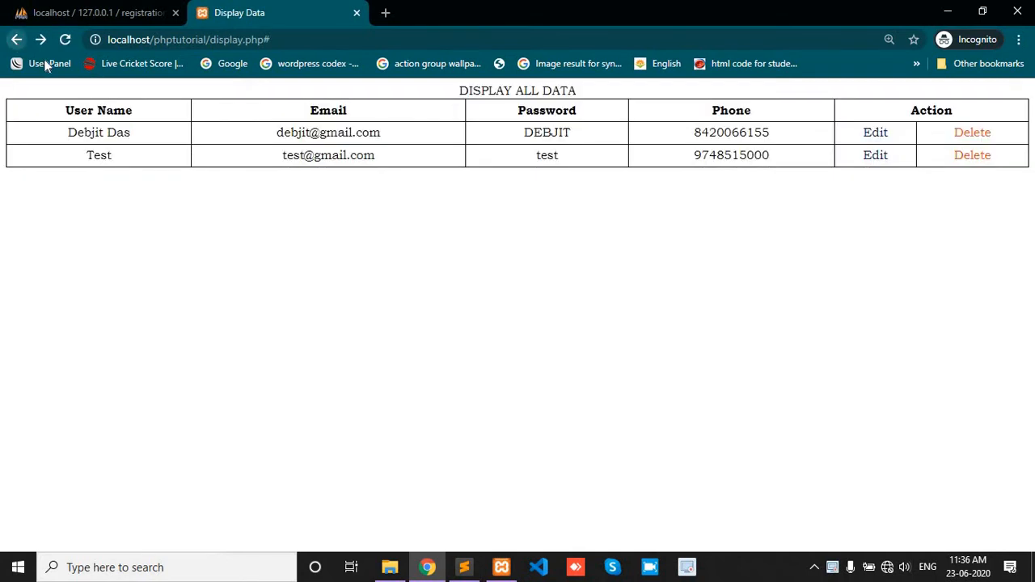
pyautogui.moveTo(463, 566)
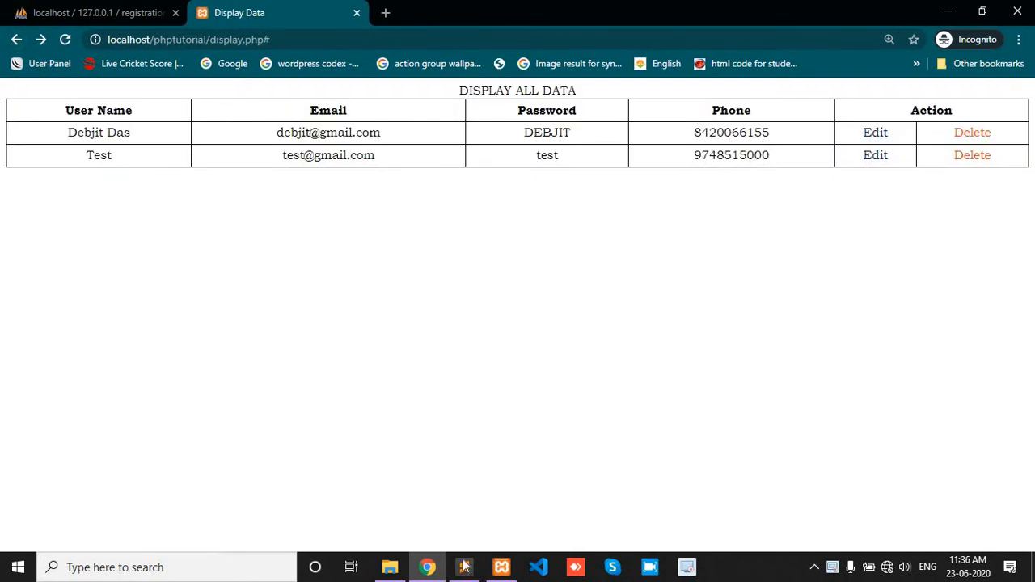
pyautogui.click(463, 567)
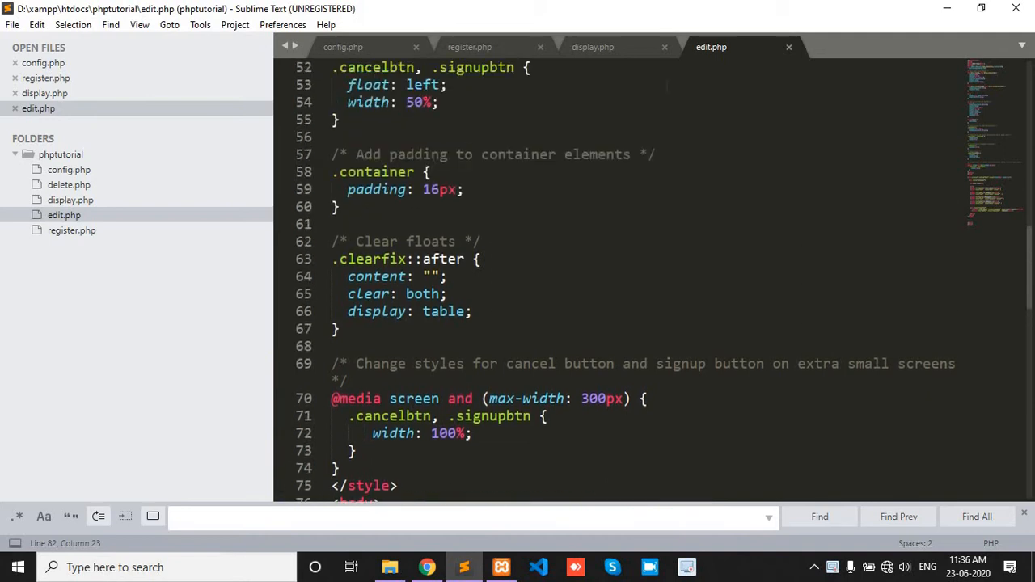
pyautogui.scroll(-3)
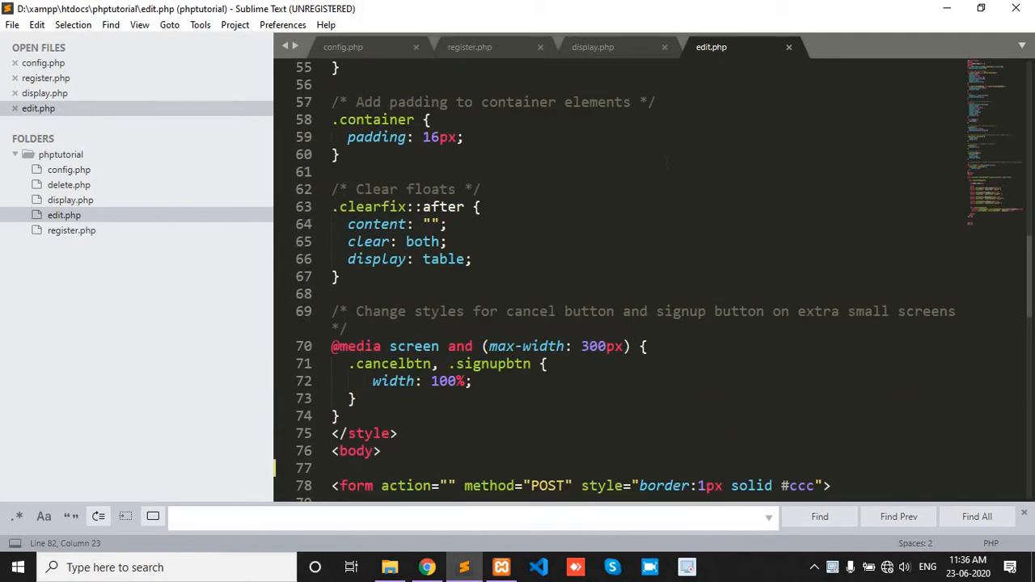
pyautogui.scroll(3)
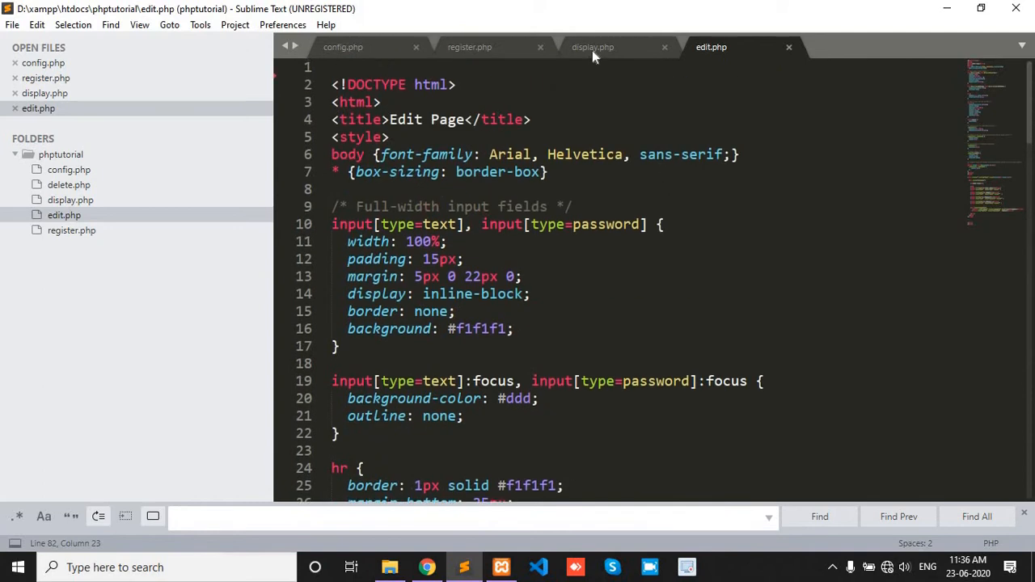
pyautogui.click(593, 47)
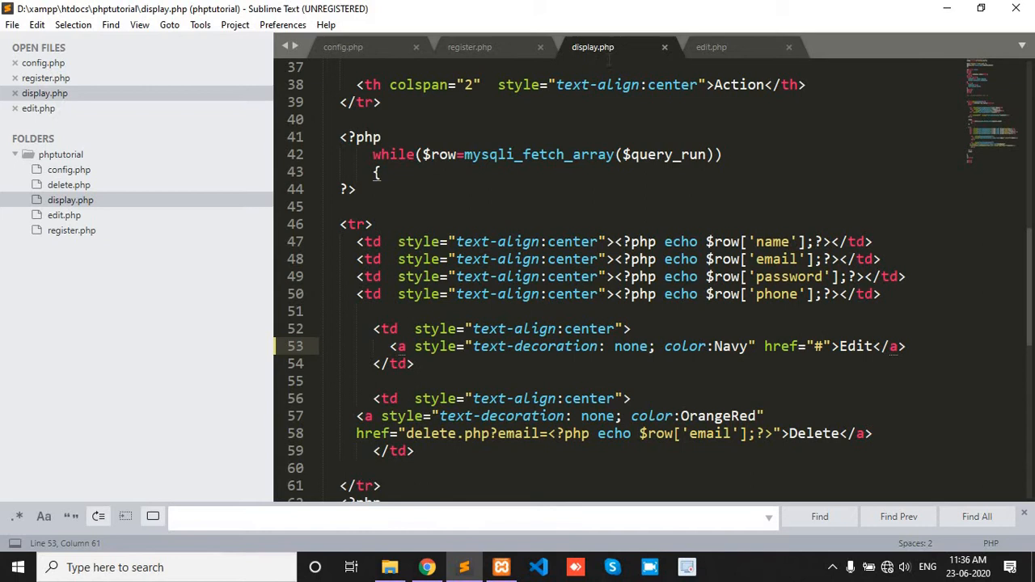
pyautogui.moveTo(825, 352)
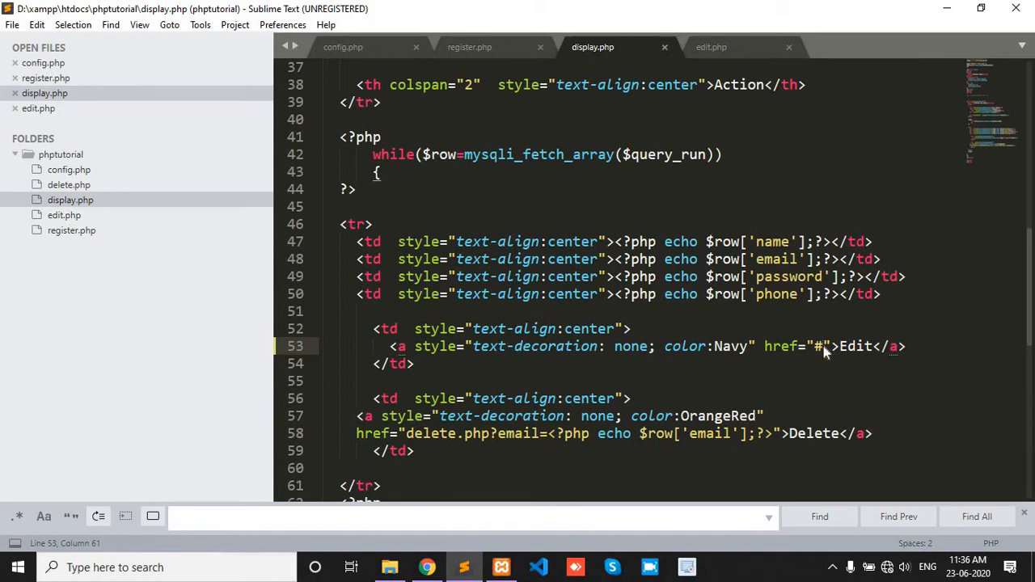
# - Replace the Edit link's # href with edit.php?id= plus the row's echoed id
pyautogui.press('Backspace')
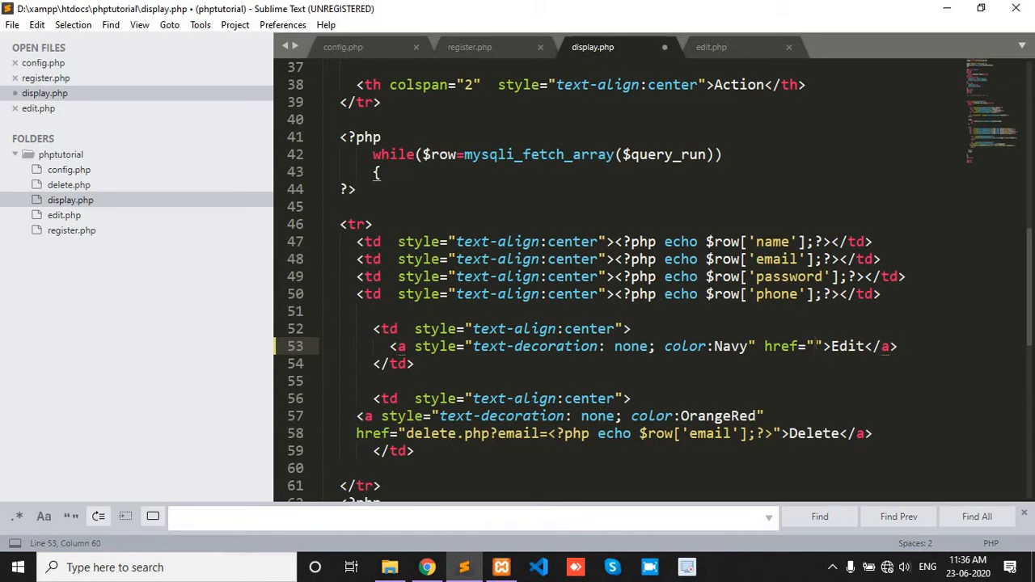
pyautogui.write('edi')
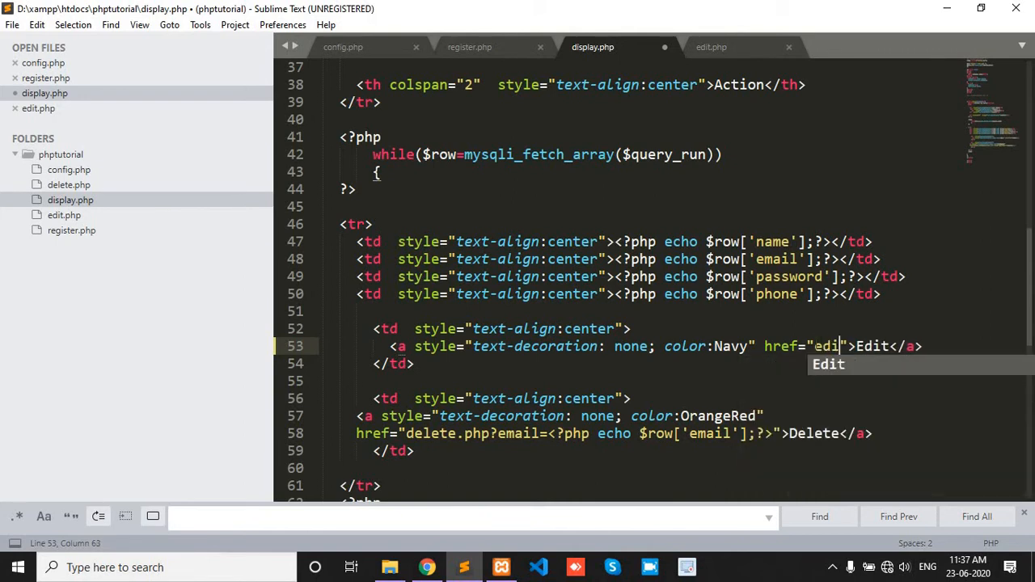
pyautogui.write('t')
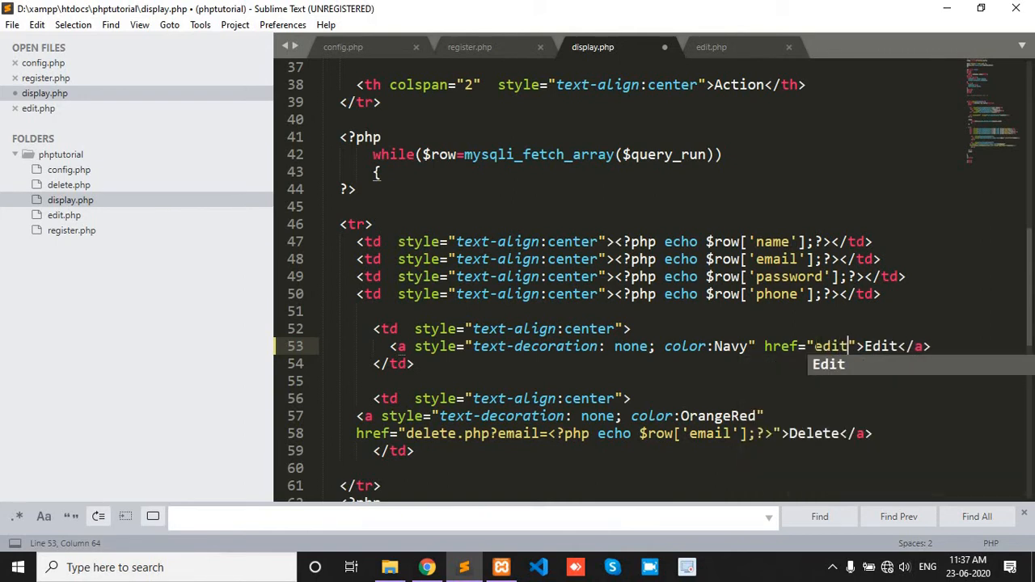
pyautogui.write('.php?')
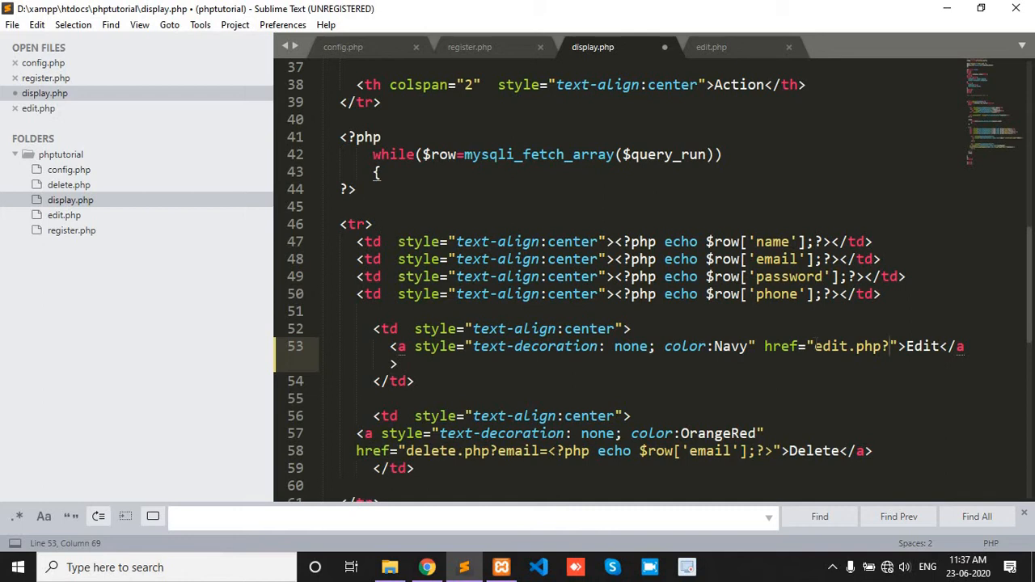
pyautogui.write('id=')
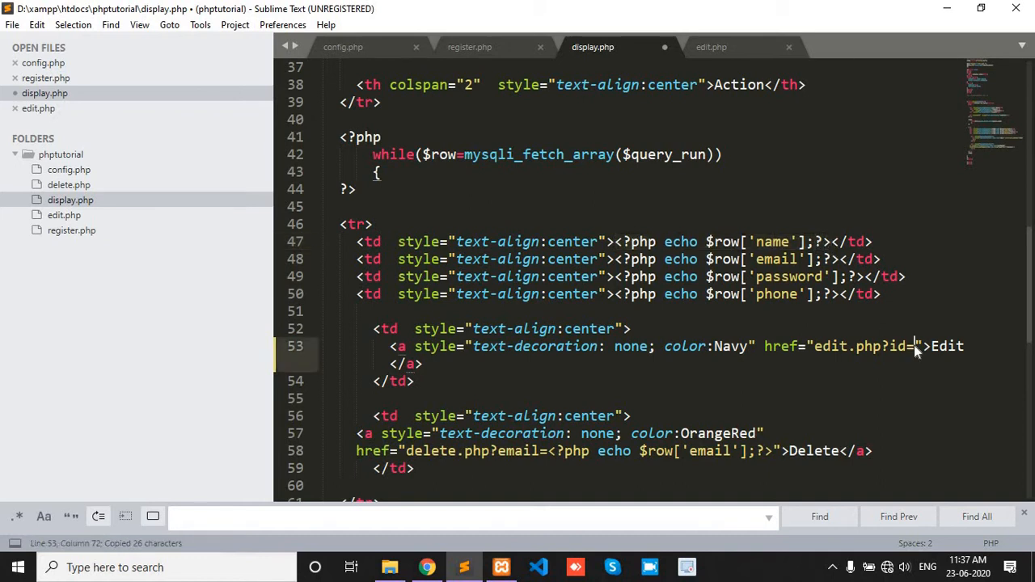
pyautogui.write("<?php echo $row['name'];?>")
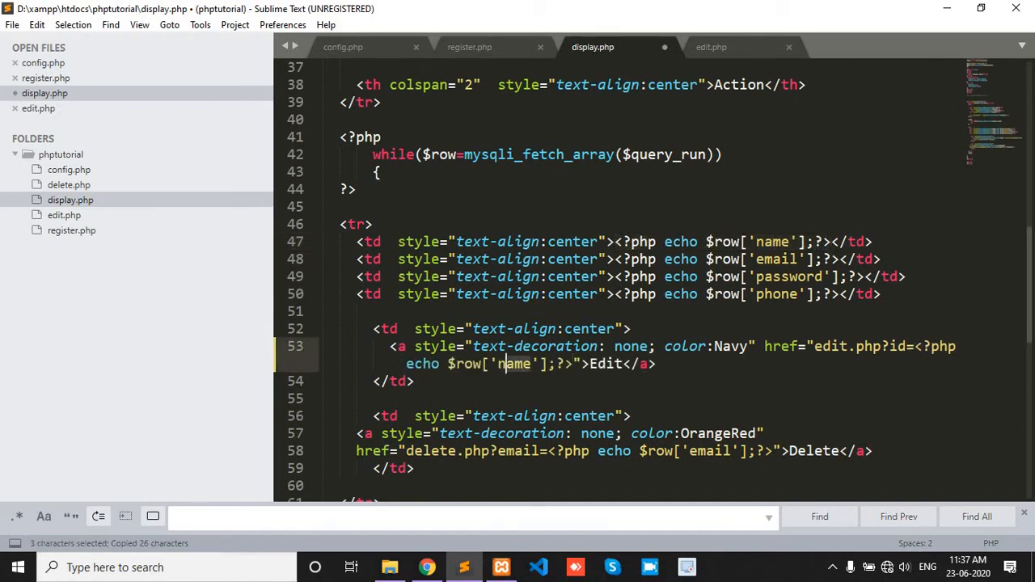
pyautogui.write('id')
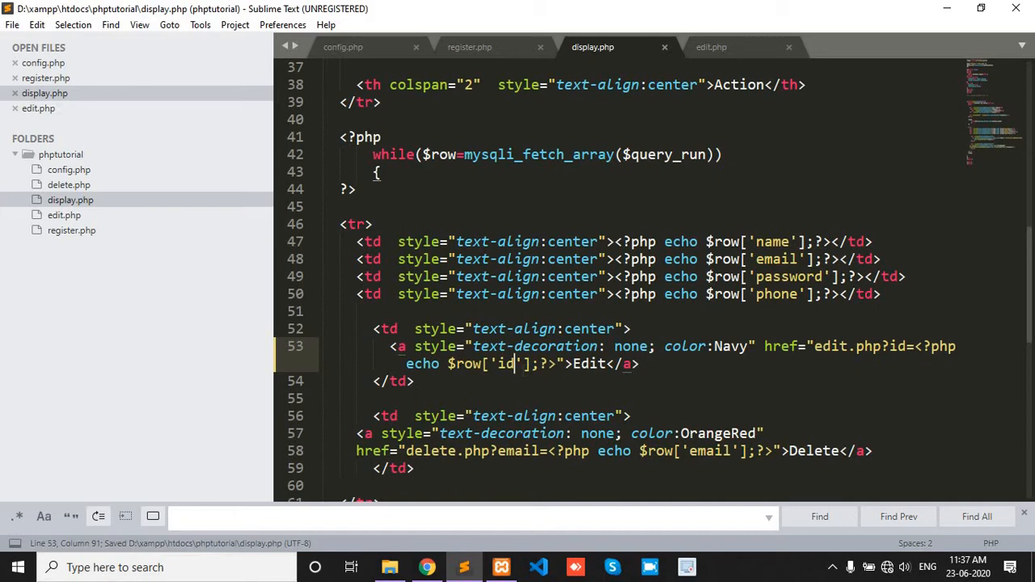
# - Reload display.php and confirm Edit opens edit.php with id 41 and id 42
pyautogui.click(427, 567)
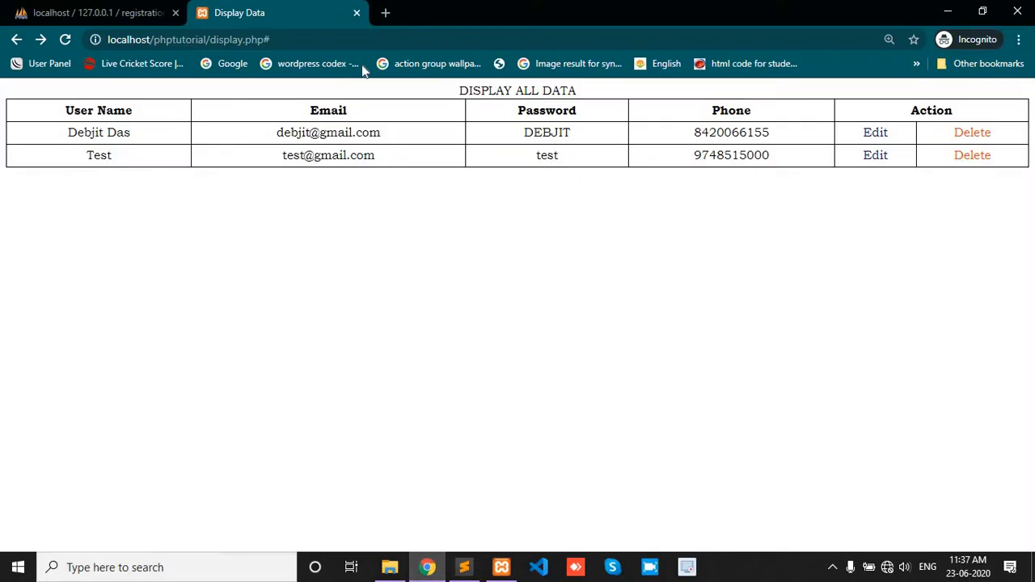
pyautogui.click(189, 39)
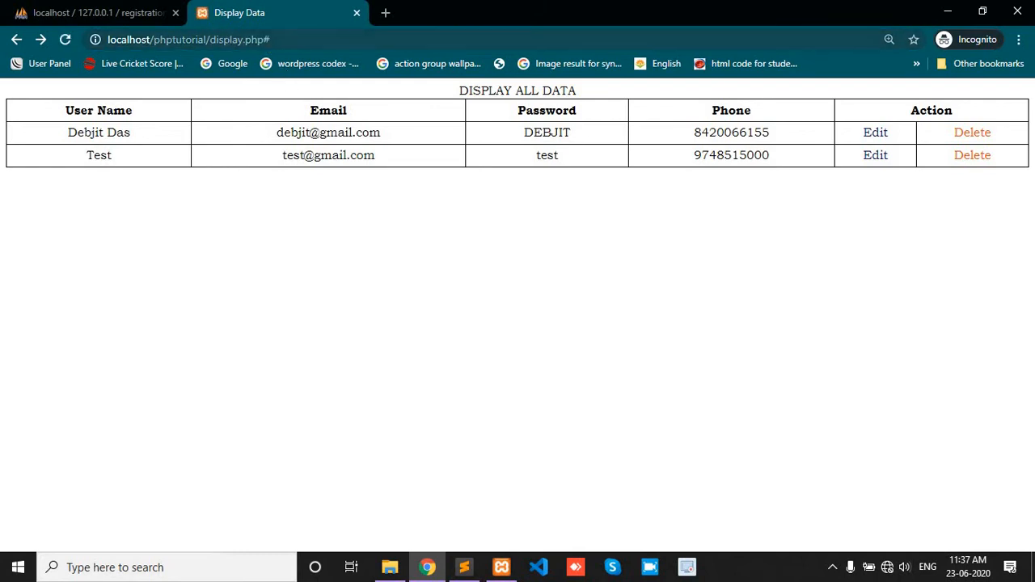
pyautogui.click(186, 39)
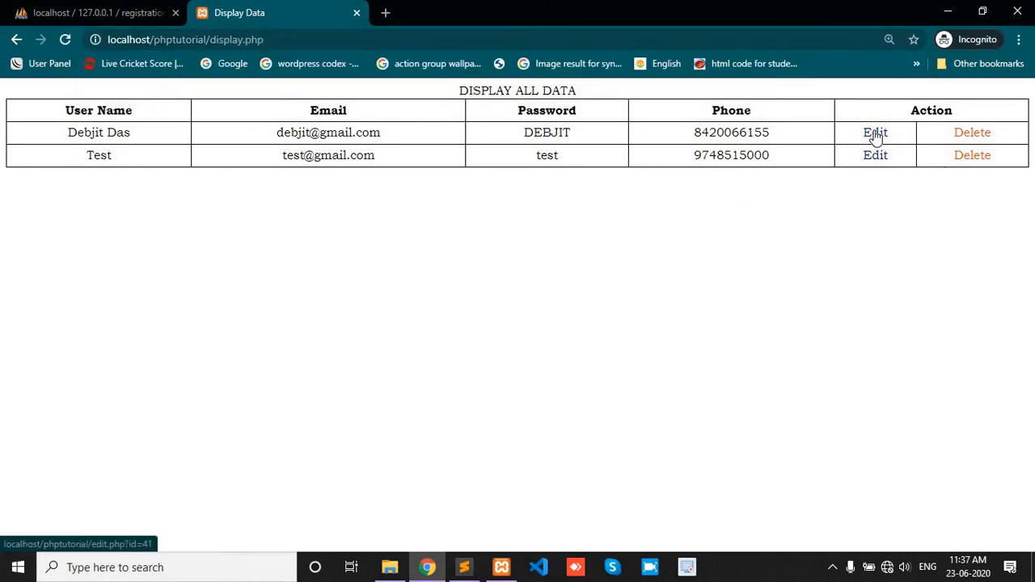
pyautogui.click(875, 132)
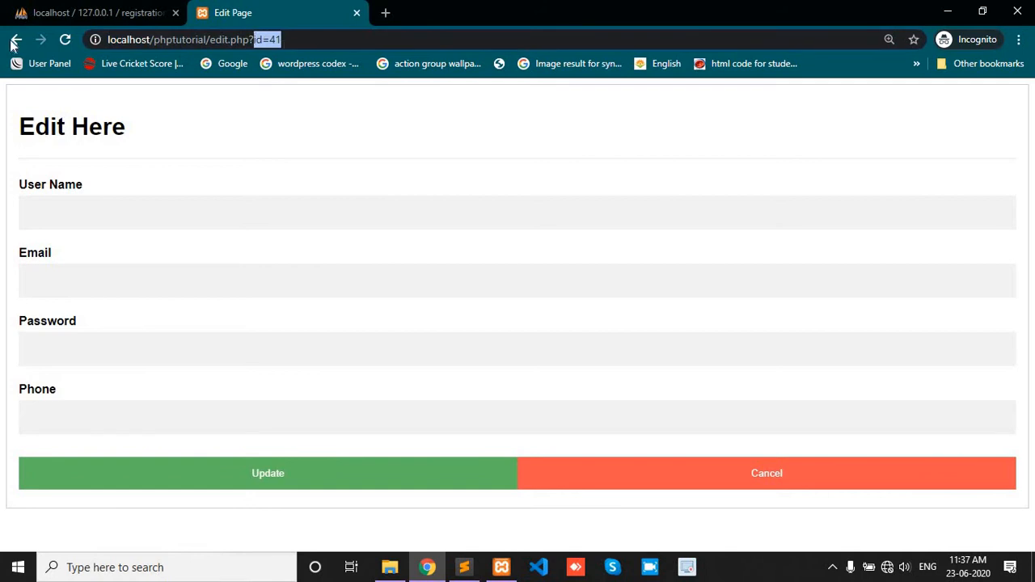
pyautogui.click(765, 474)
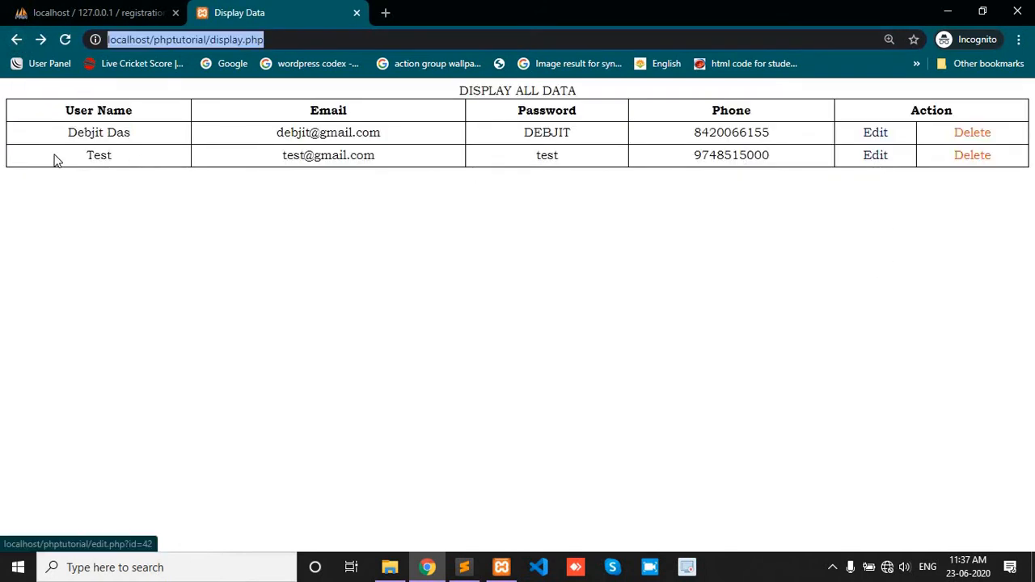
pyautogui.click(875, 131)
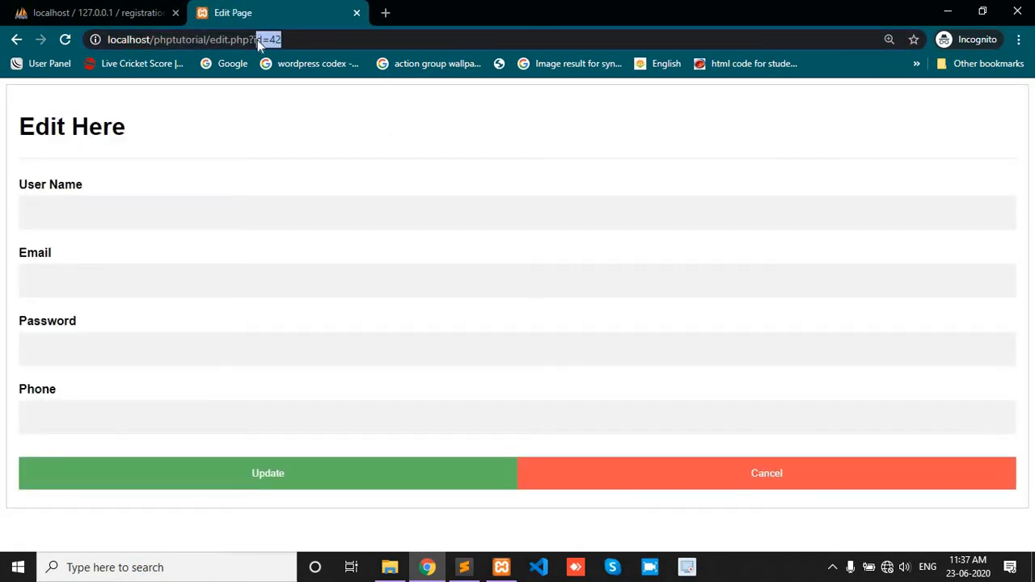
pyautogui.click(765, 473)
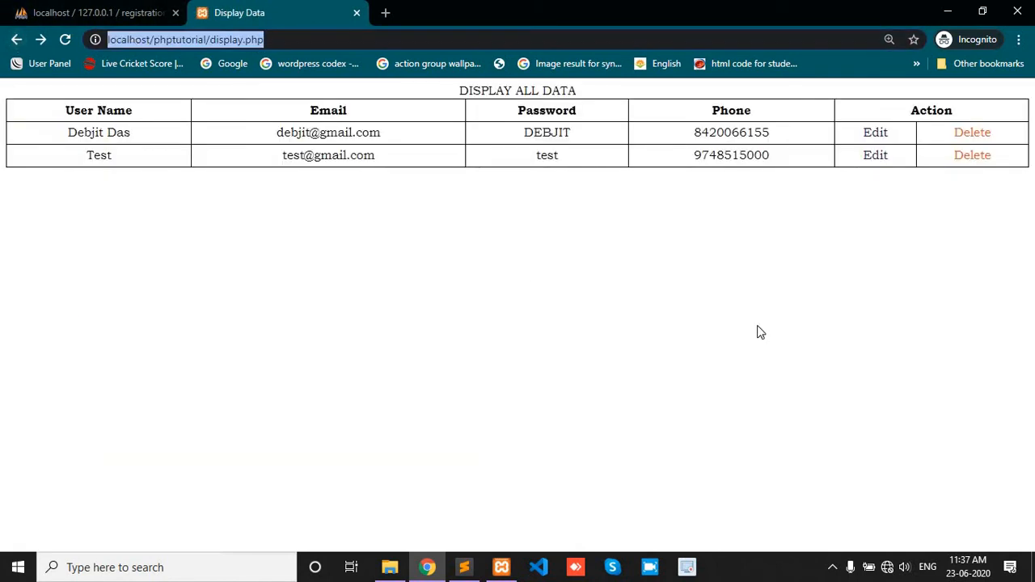
pyautogui.click(463, 567)
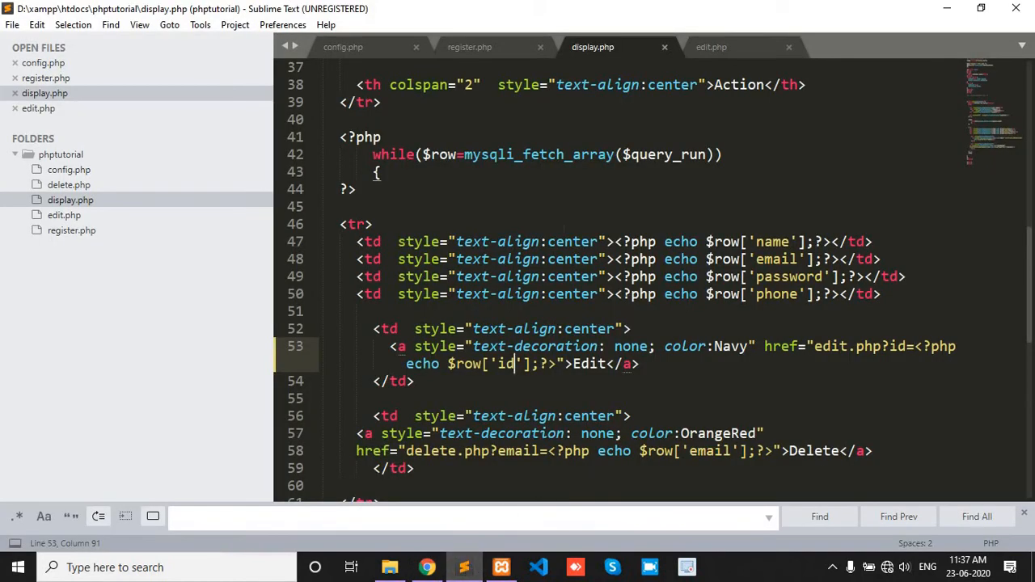
# - Type <?php include('config.php');?> on the first line of edit.php
pyautogui.click(710, 46)
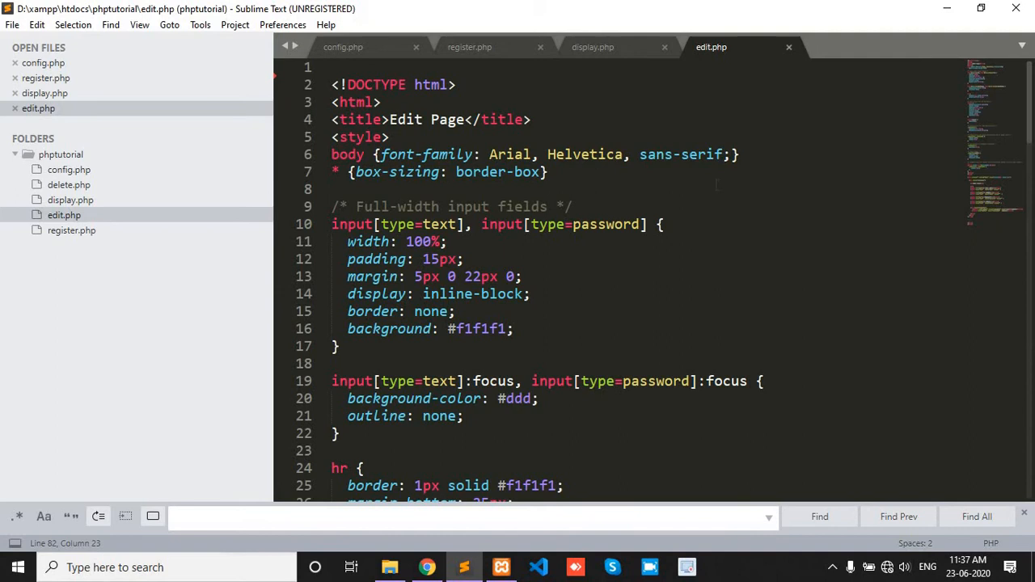
pyautogui.scroll(-3)
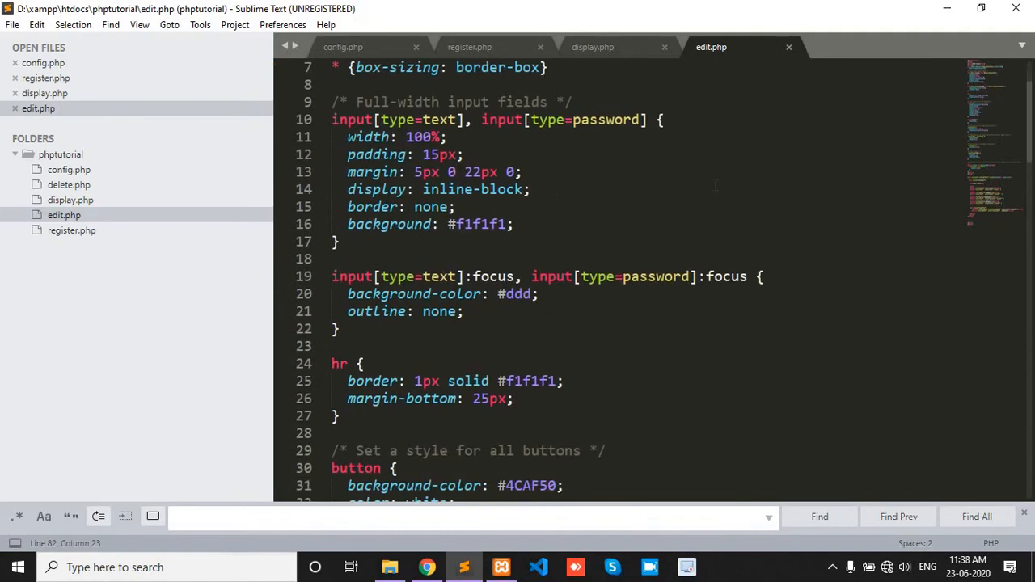
pyautogui.scroll(3)
pyautogui.write('<')
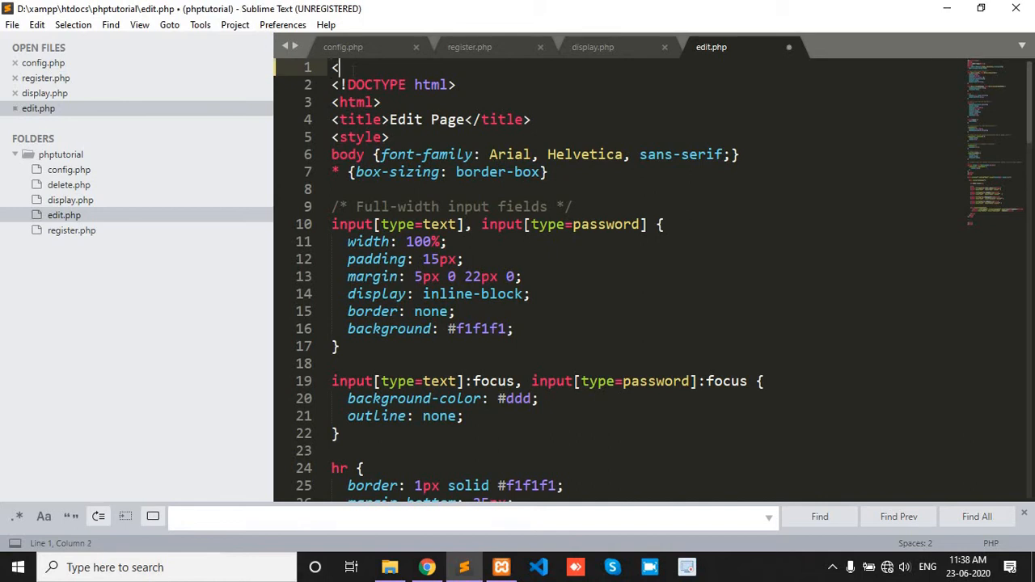
pyautogui.write('??>')
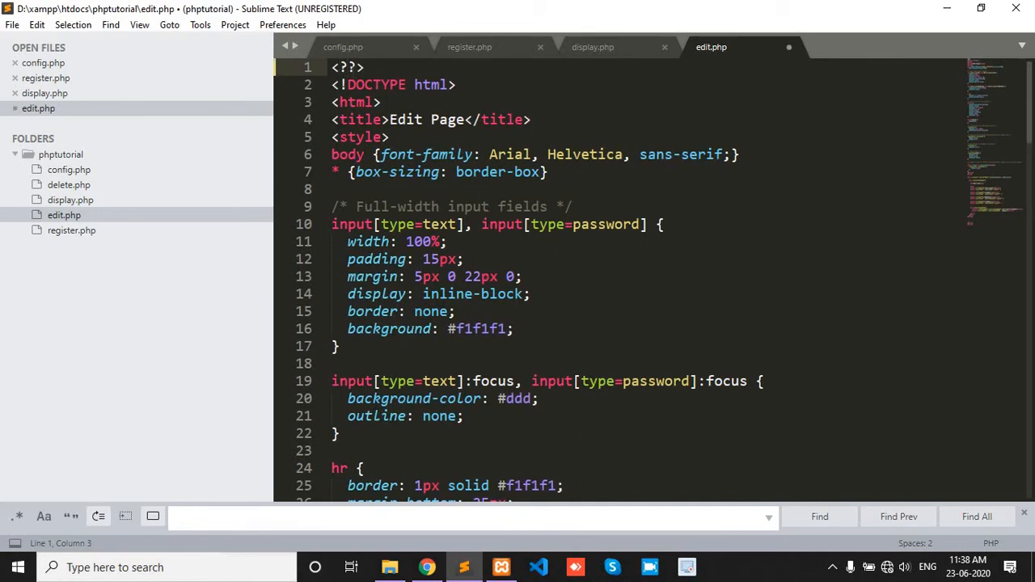
pyautogui.write('php i')
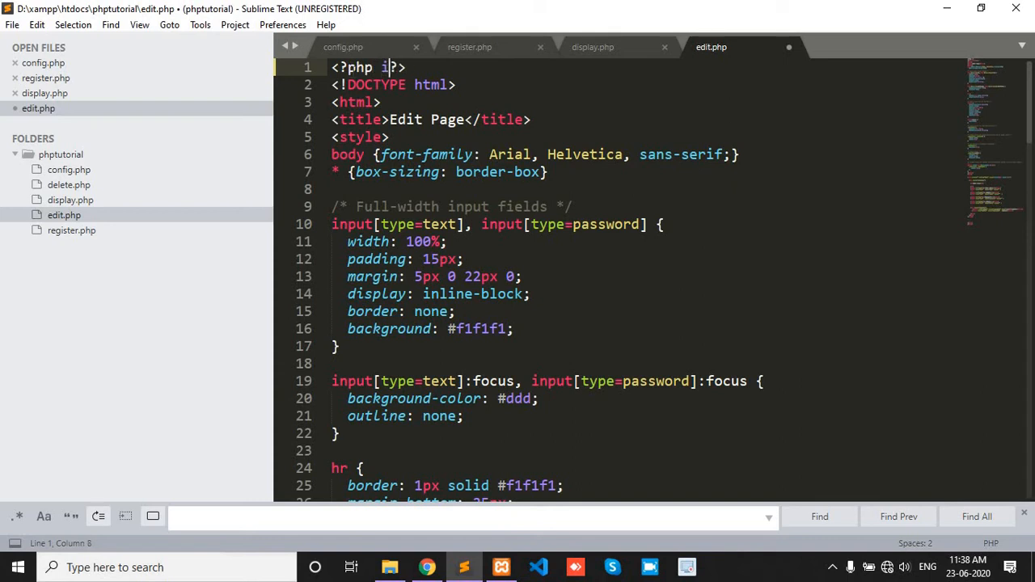
pyautogui.write('nclude')
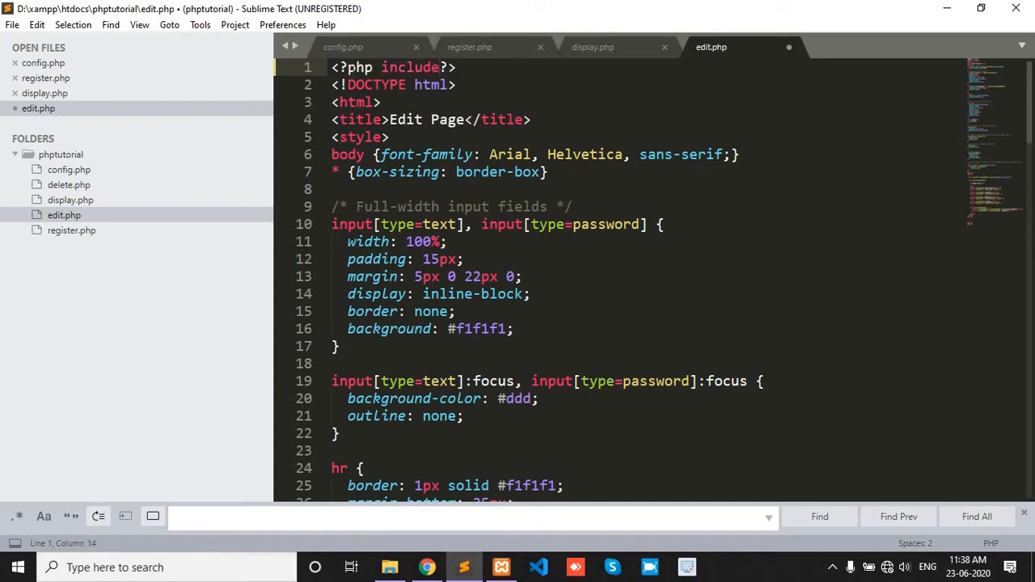
pyautogui.write('();')
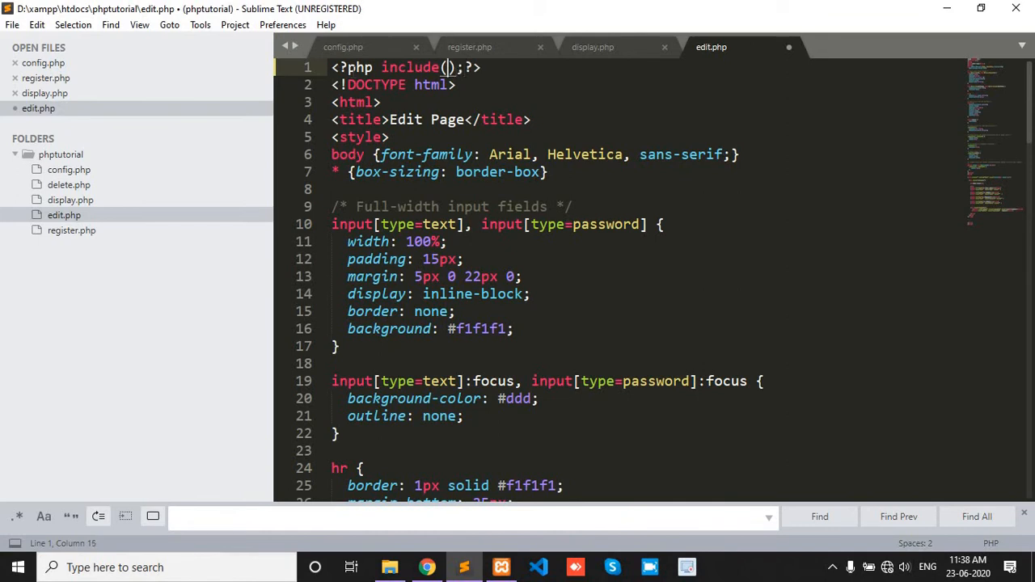
pyautogui.write("'")
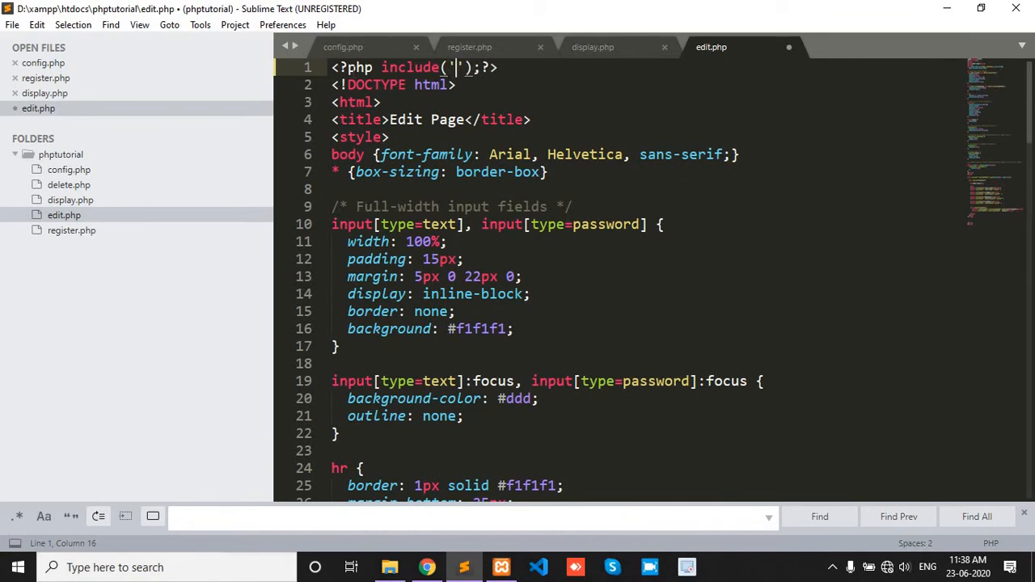
pyautogui.write('config.php')
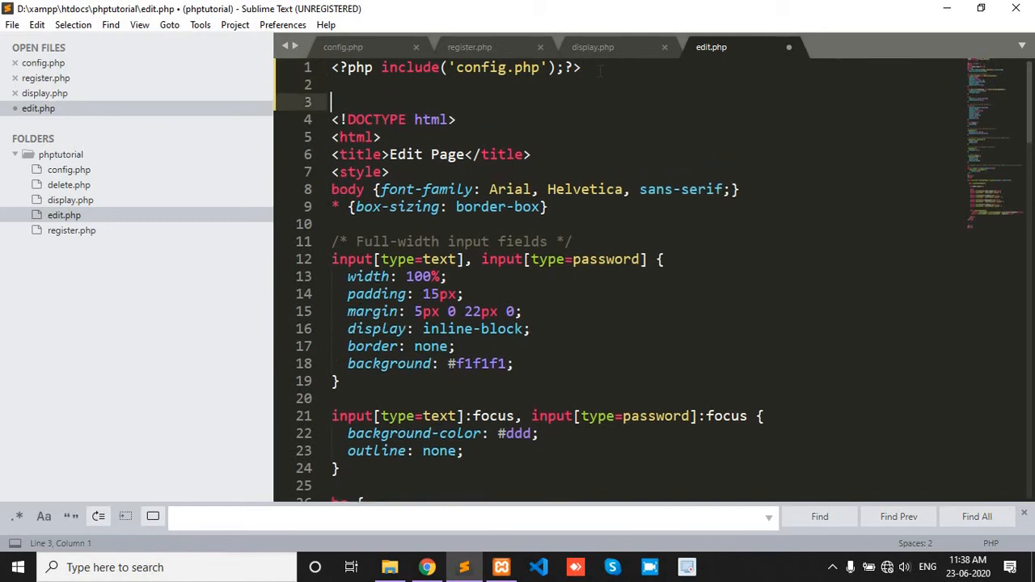
# - Add blank lines and an empty PHP block below the include line
pyautogui.press('enter')
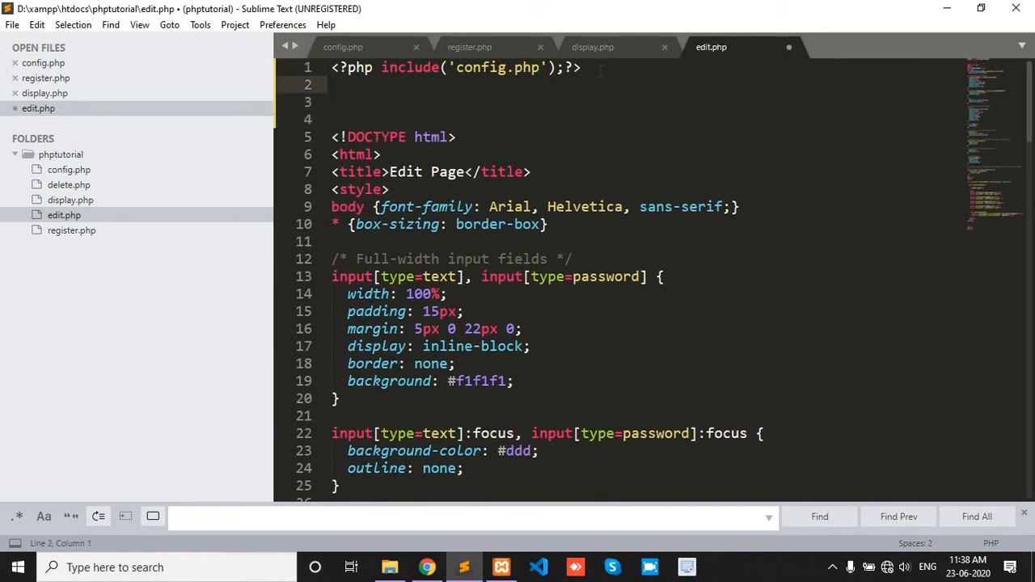
pyautogui.write('<??')
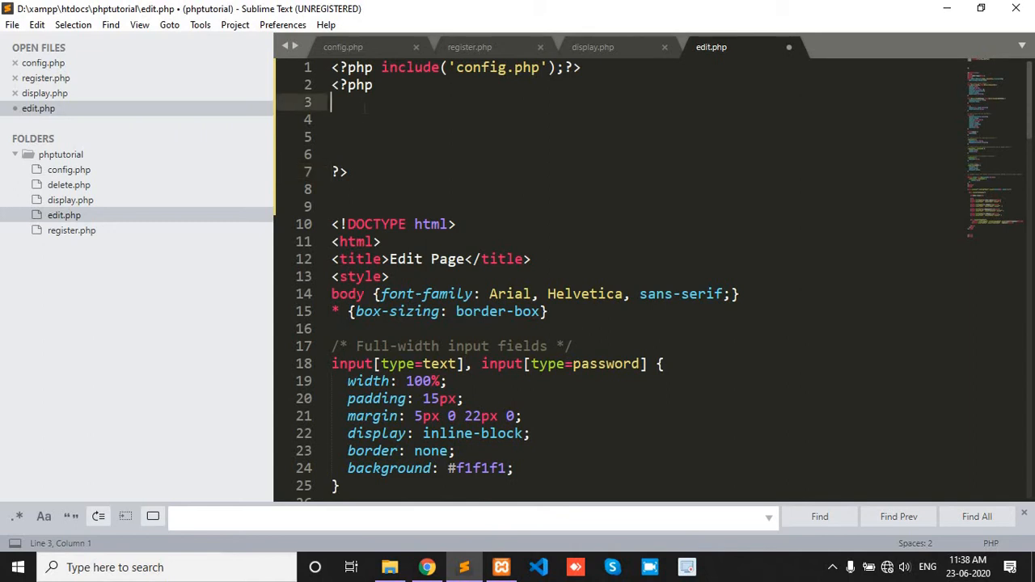
pyautogui.click(593, 47)
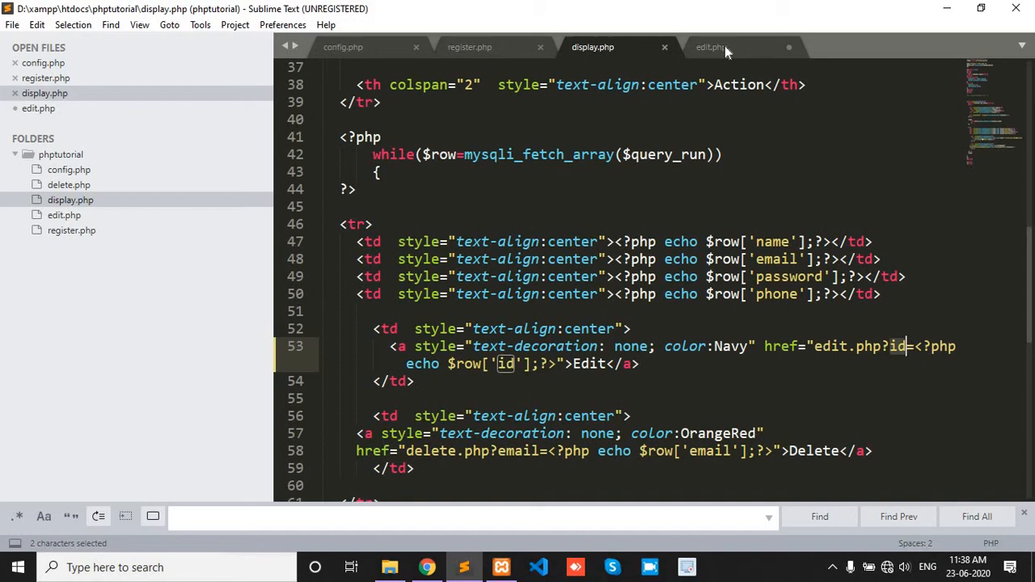
# - Type $id=$_GET['id']; inside edit.php's PHP block
pyautogui.click(711, 47)
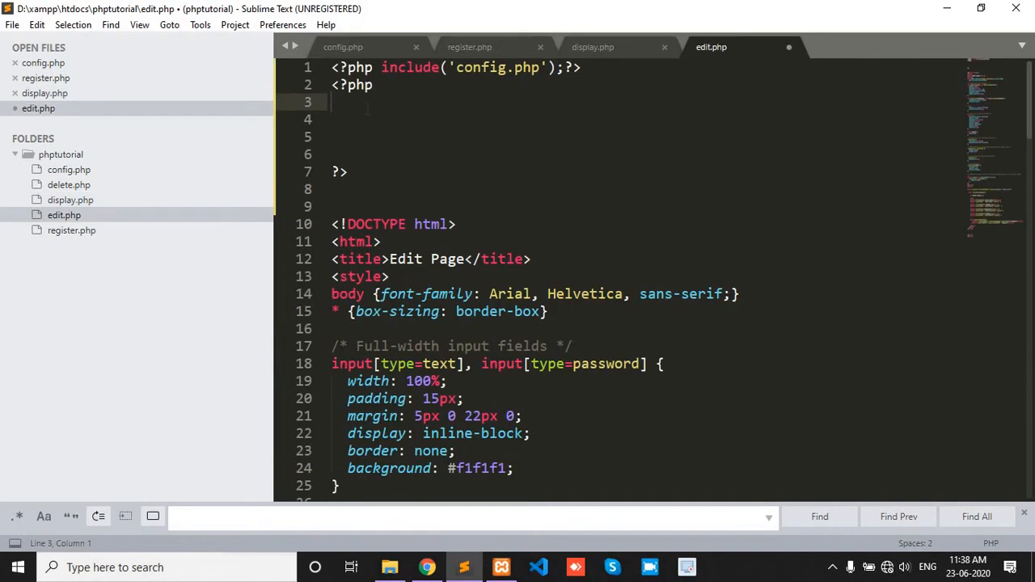
pyautogui.write('$')
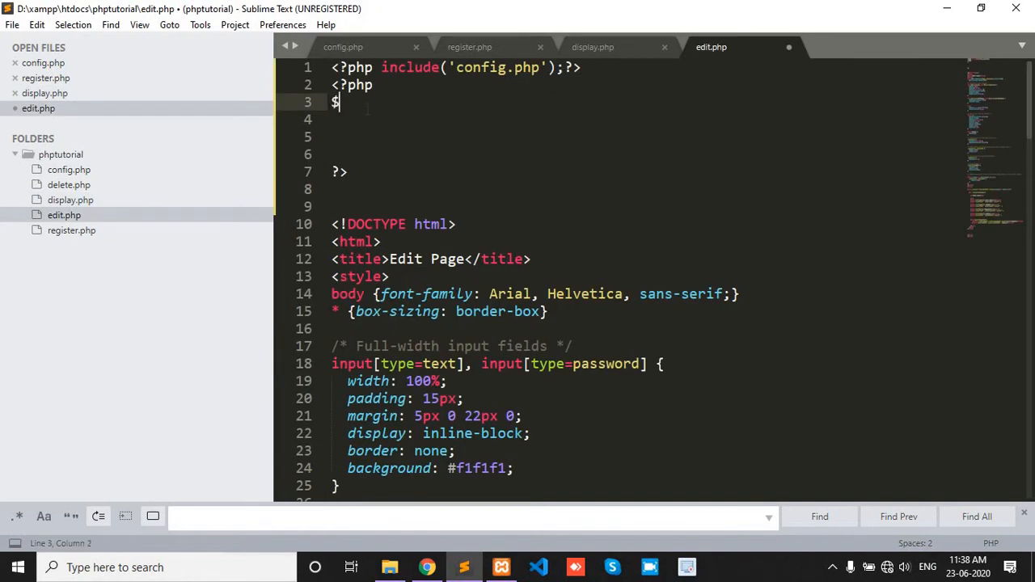
pyautogui.write('id')
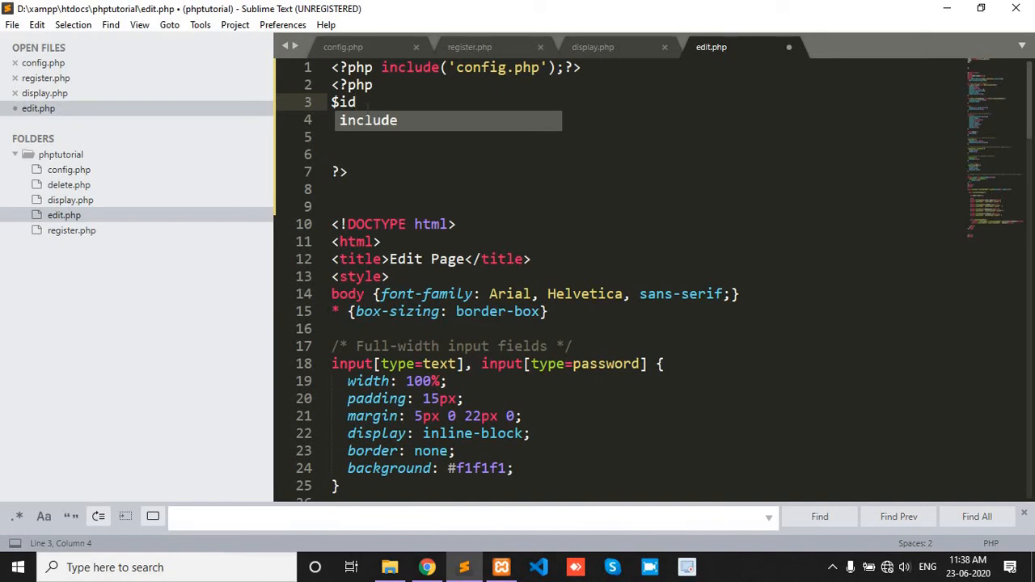
pyautogui.write('=$_')
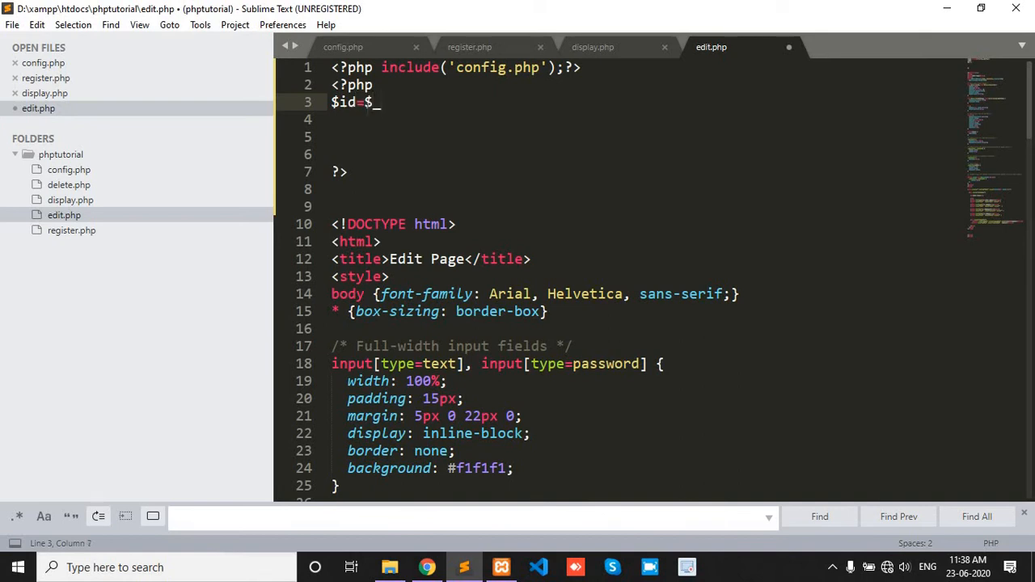
pyautogui.write('GET')
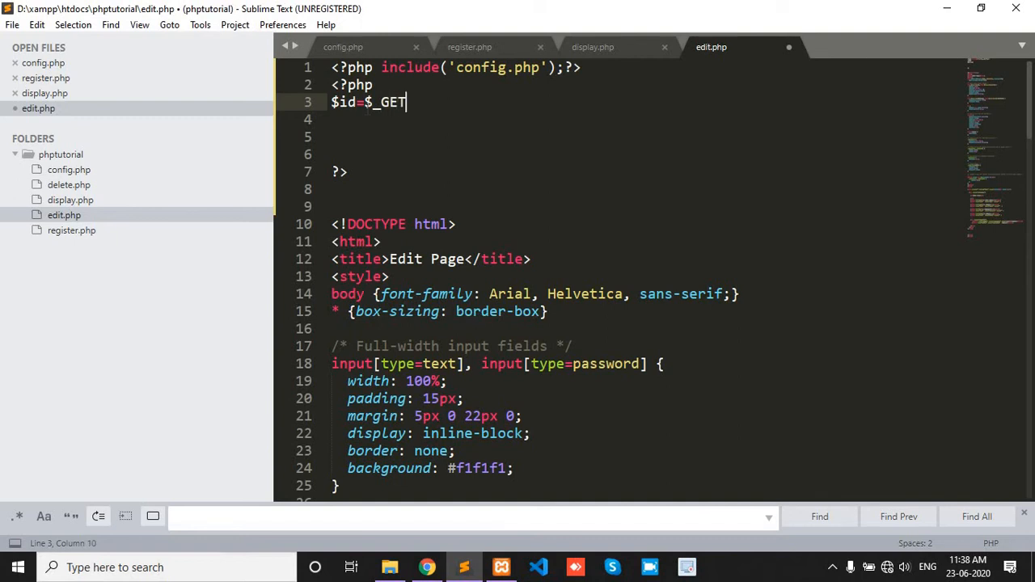
pyautogui.write('[]')
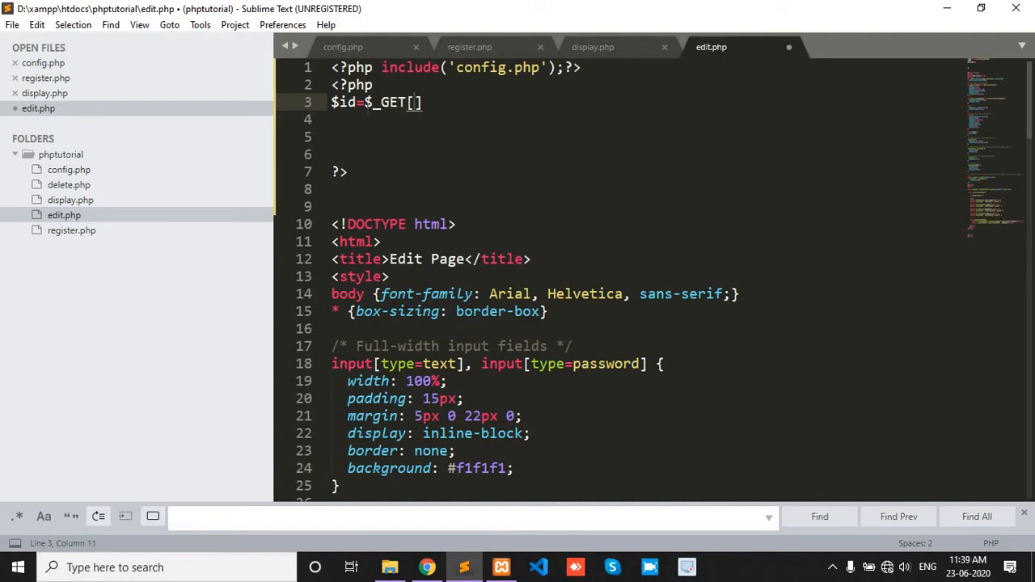
pyautogui.write("'id'")
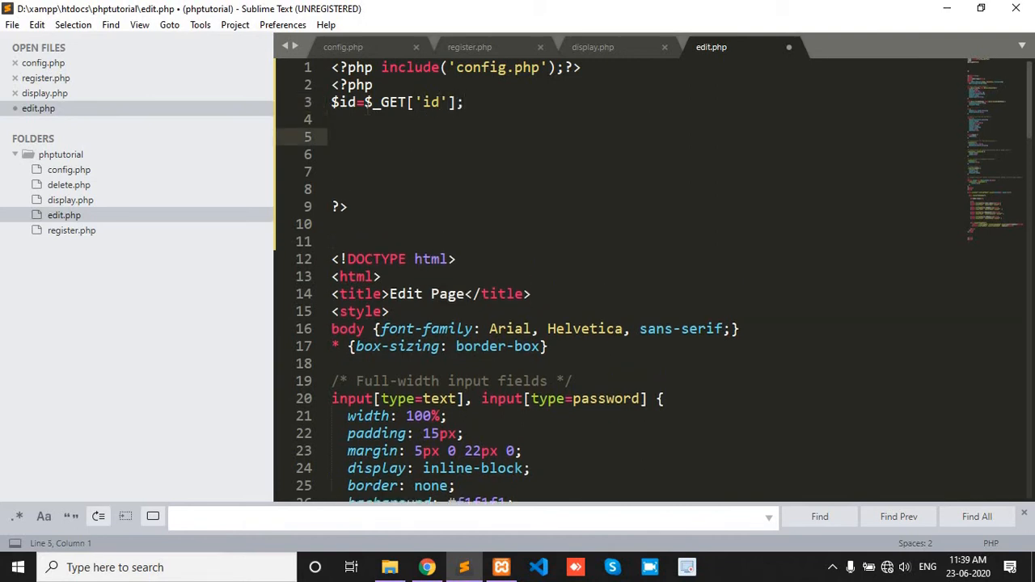
# - Begin $query=mysqli_query($conn, ...) in edit.php, fixing a stray quote
pyautogui.write('$')
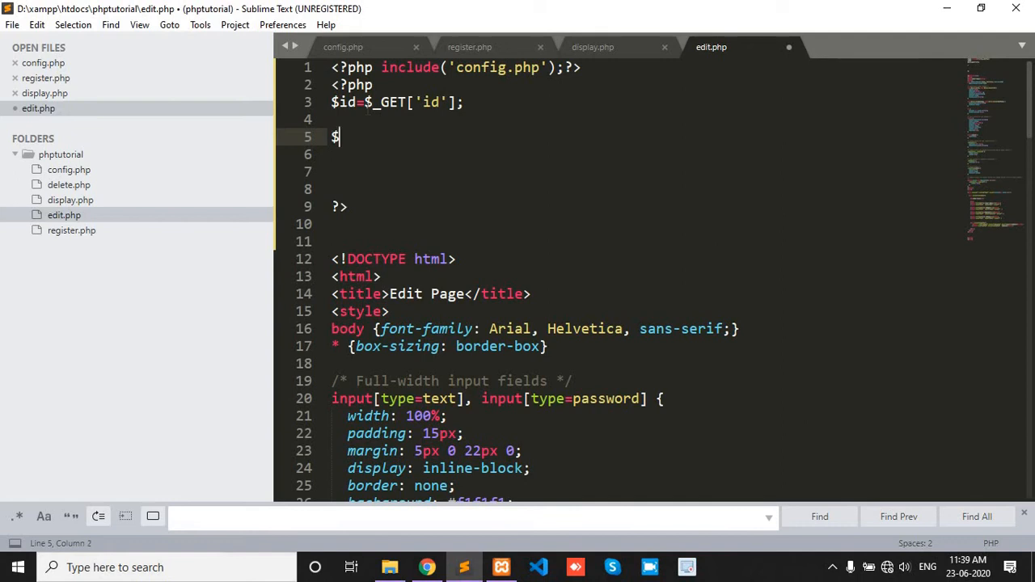
pyautogui.write('quer')
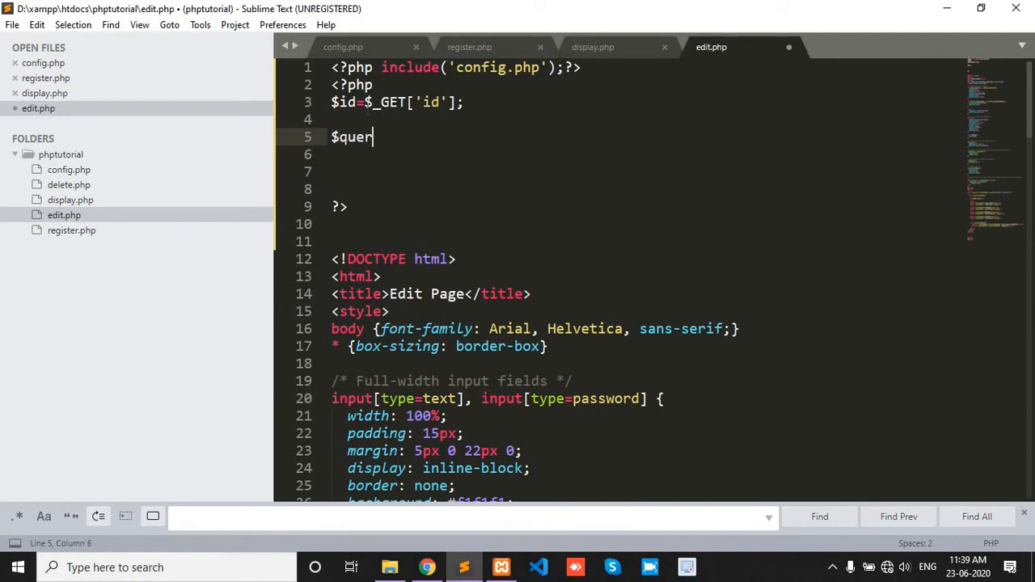
pyautogui.write('y=')
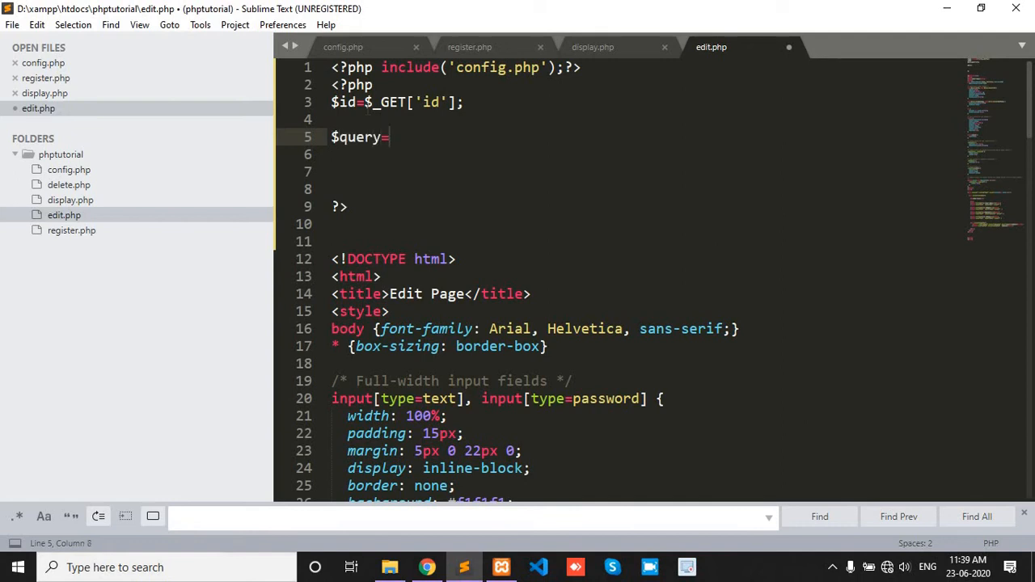
pyautogui.write('mys')
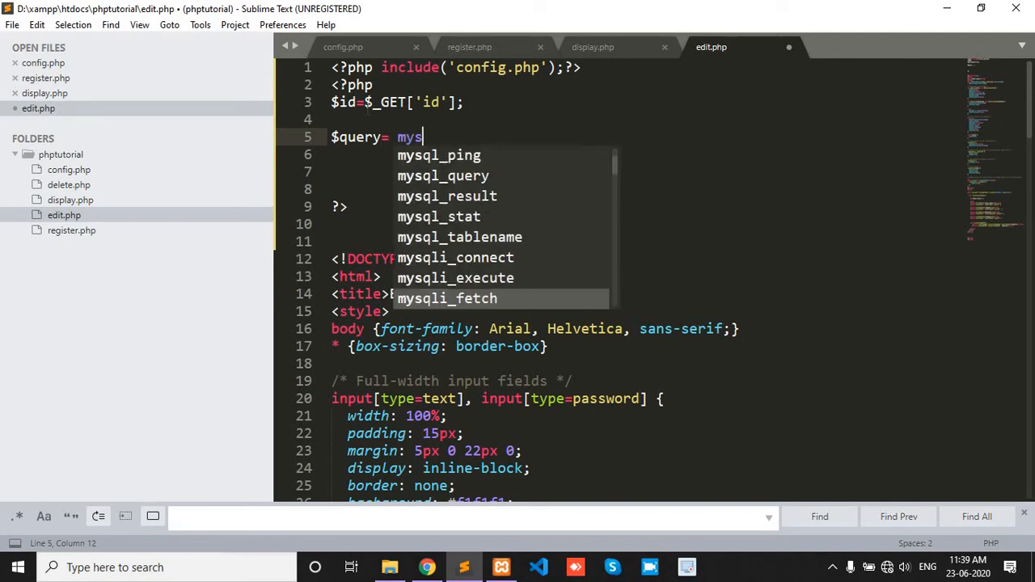
pyautogui.write('qli')
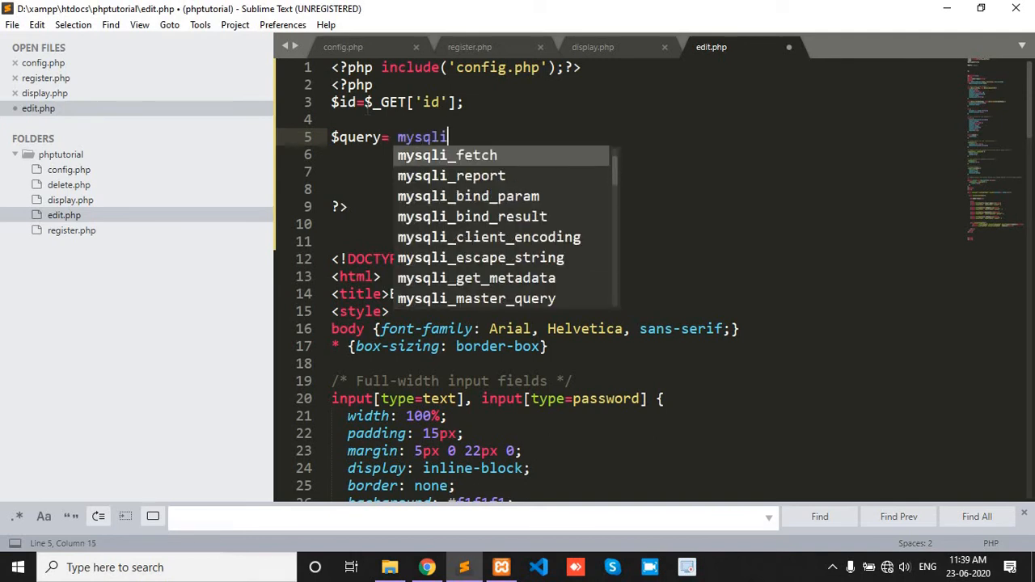
pyautogui.write('_query(')
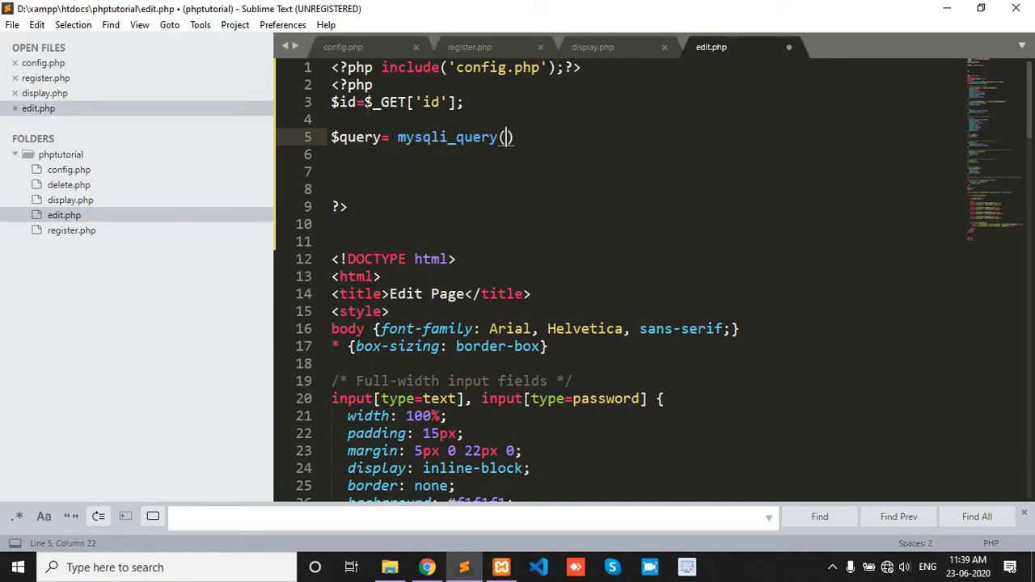
pyautogui.write("'")
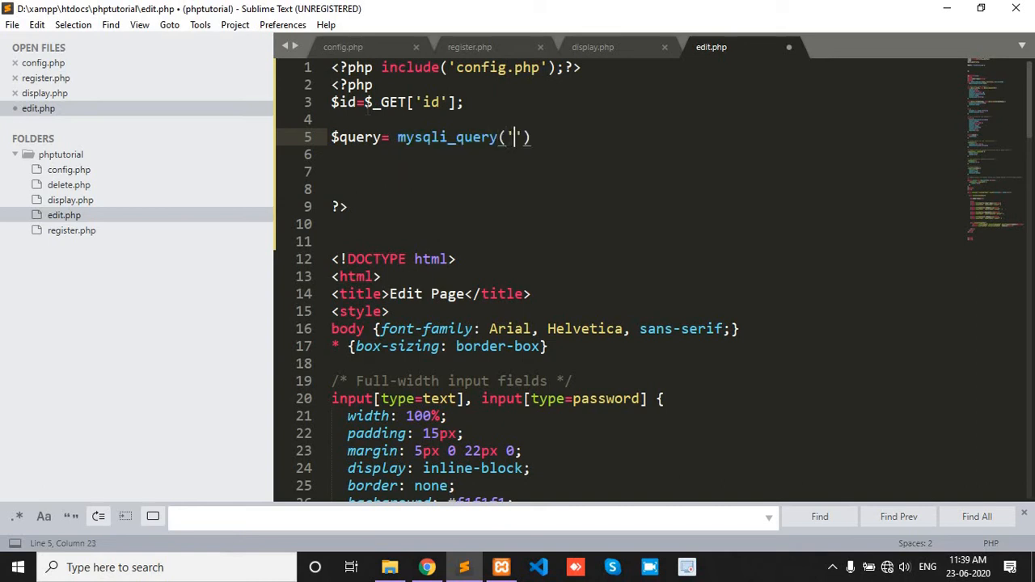
pyautogui.press('backspace')
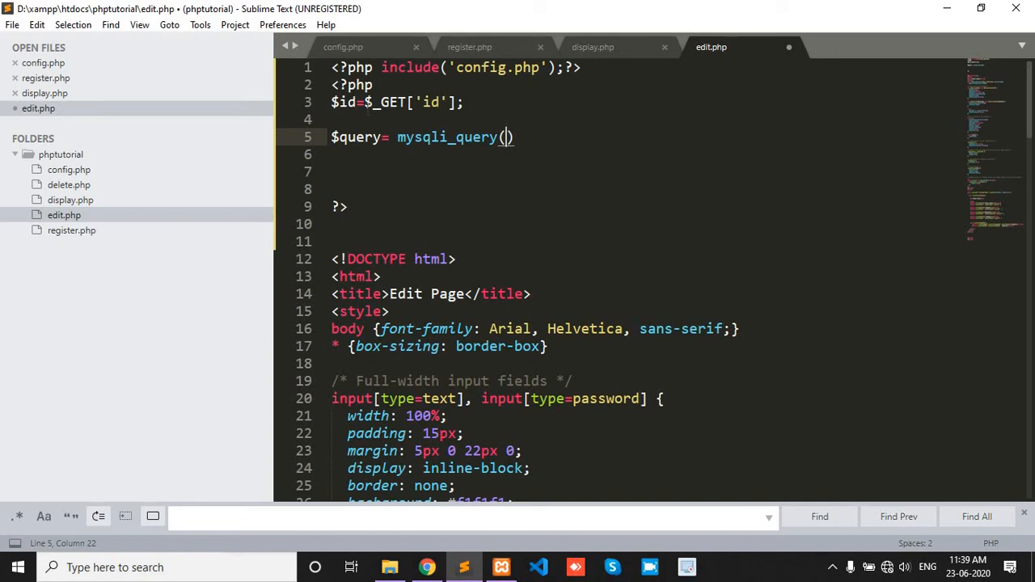
pyautogui.write('$conn')
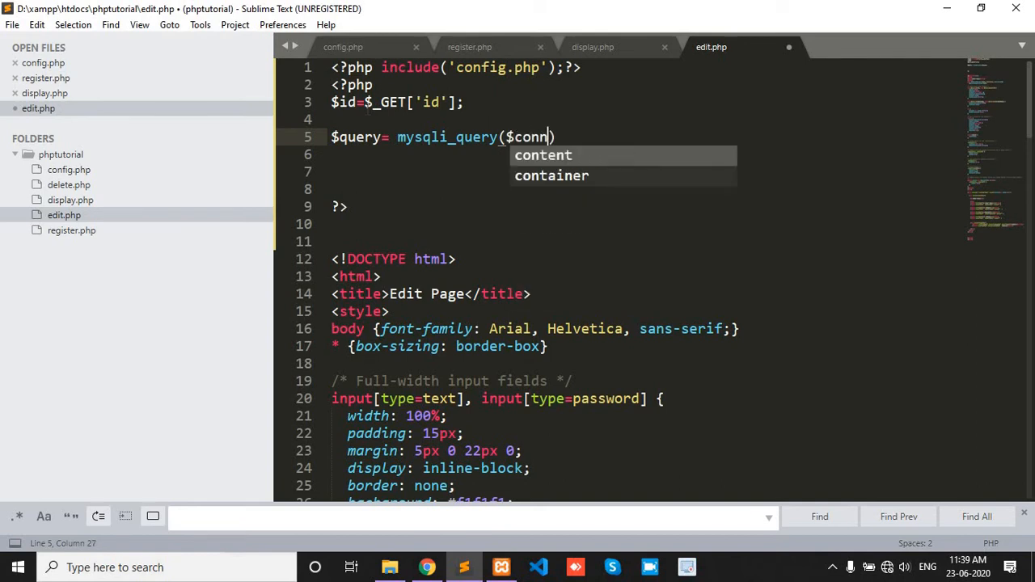
pyautogui.write(',')
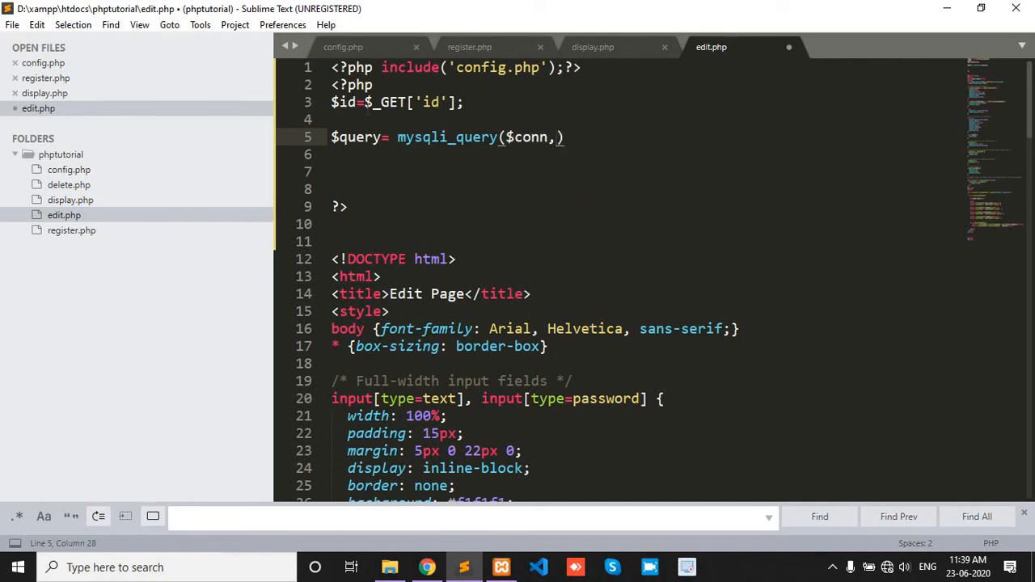
pyautogui.write('""')
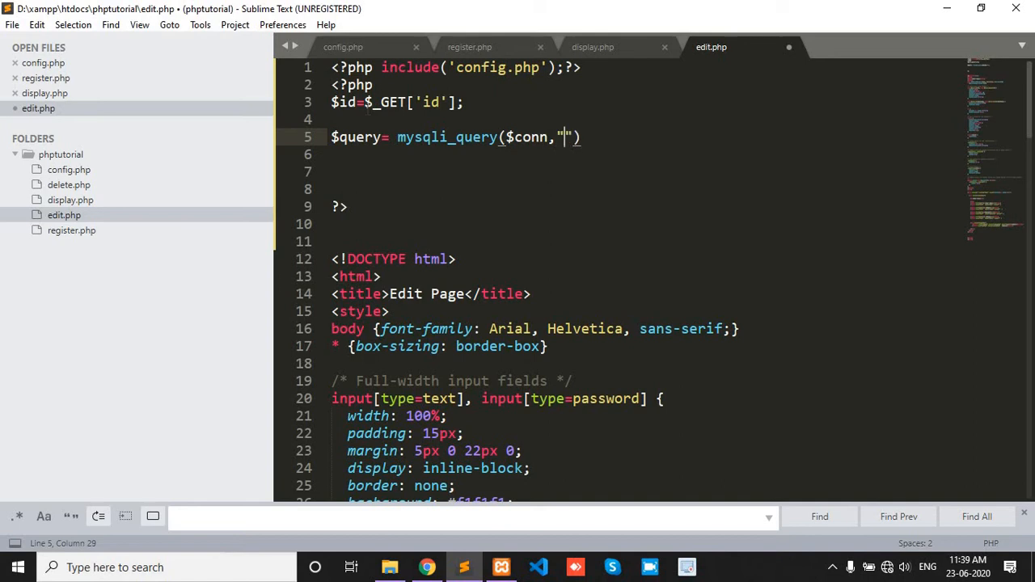
# - Fill the query with select * from user where id='$id'
pyautogui.write('select')
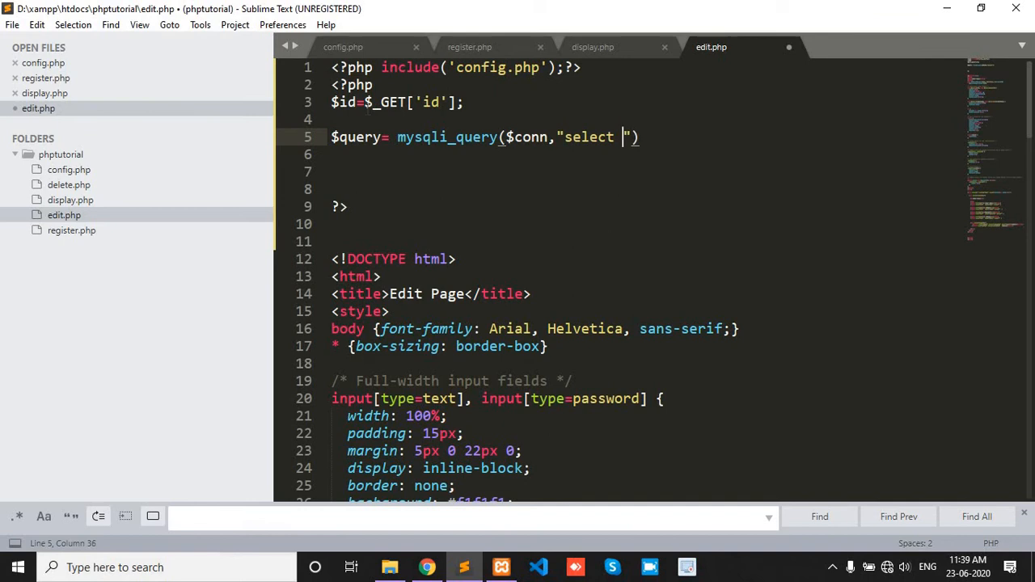
pyautogui.write('* from')
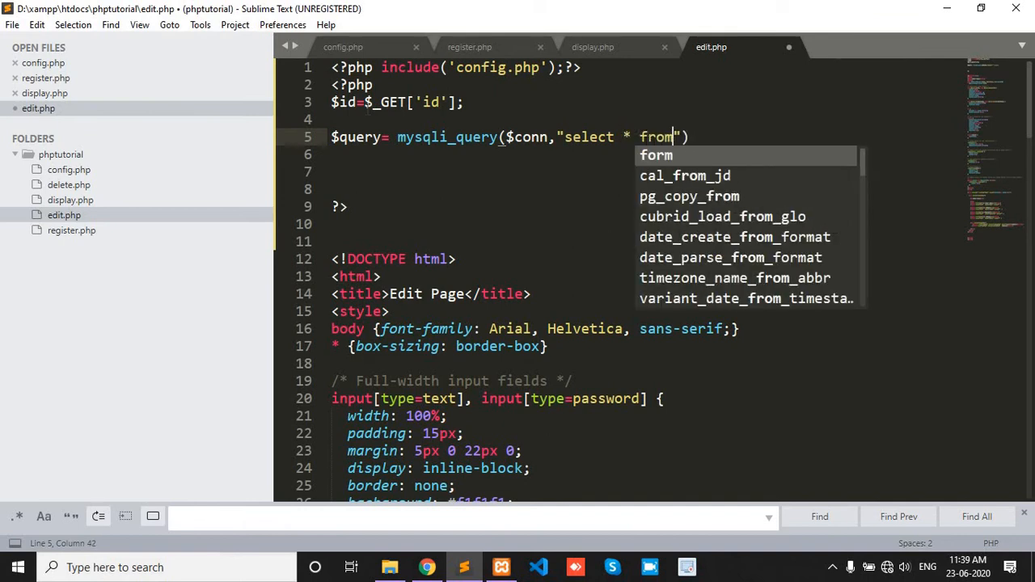
pyautogui.write('us')
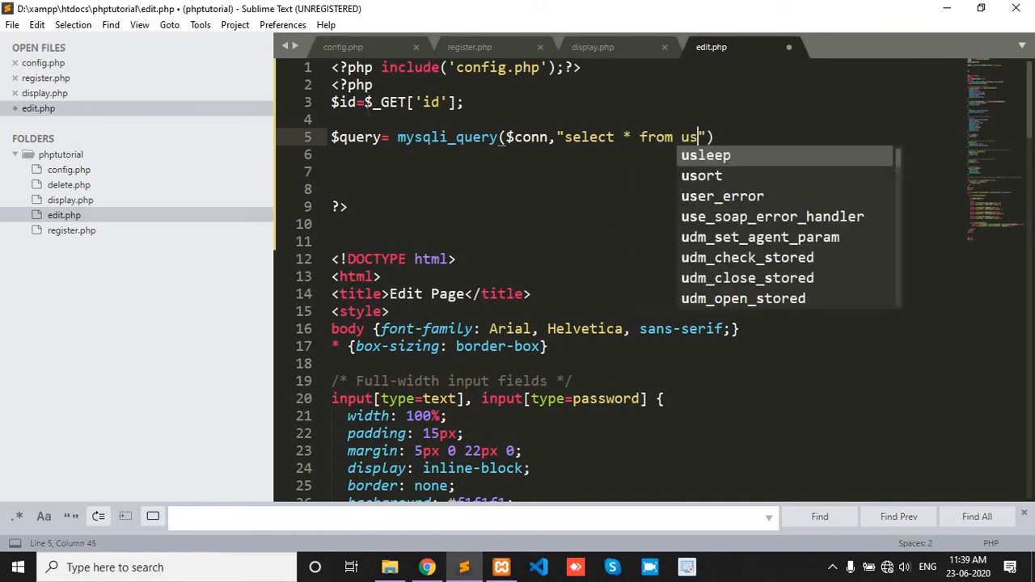
pyautogui.write('er where')
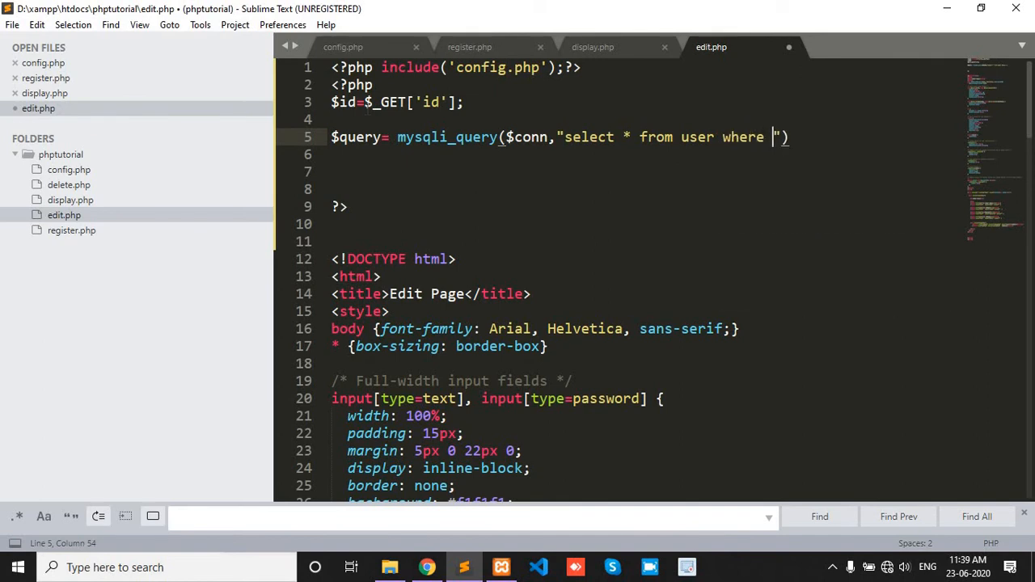
pyautogui.write('id=')
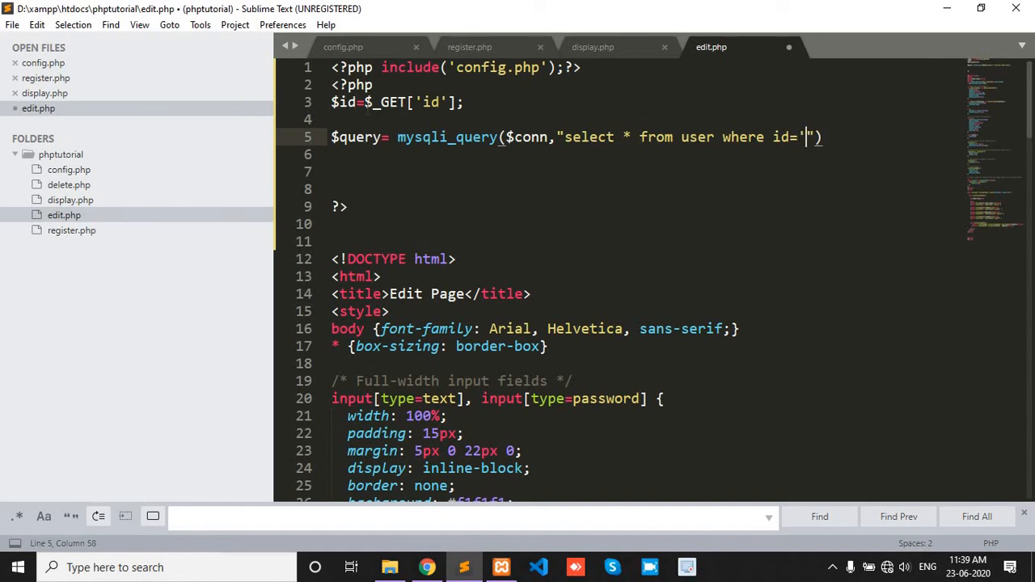
pyautogui.write("'")
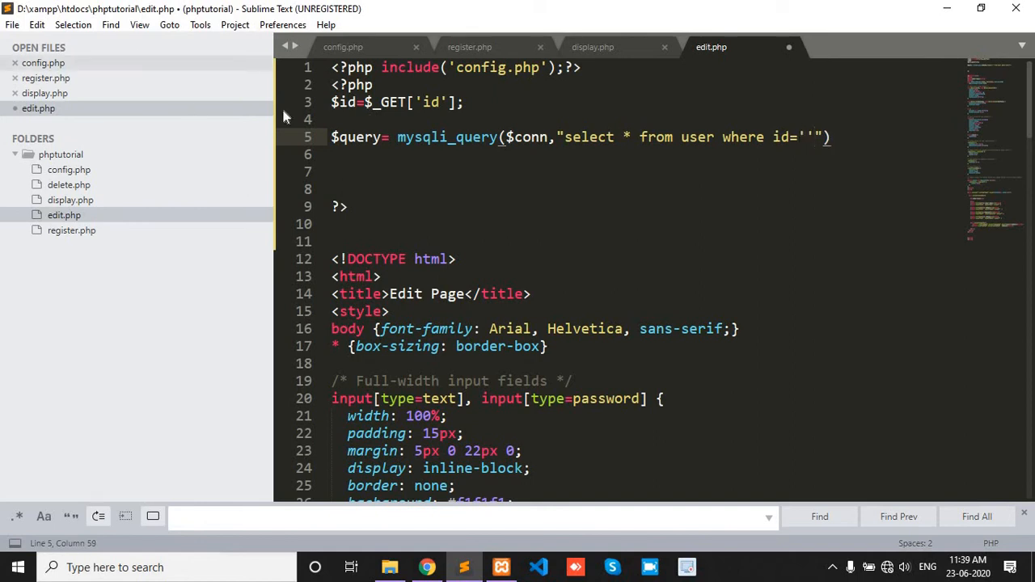
pyautogui.doubleClick(342, 102)
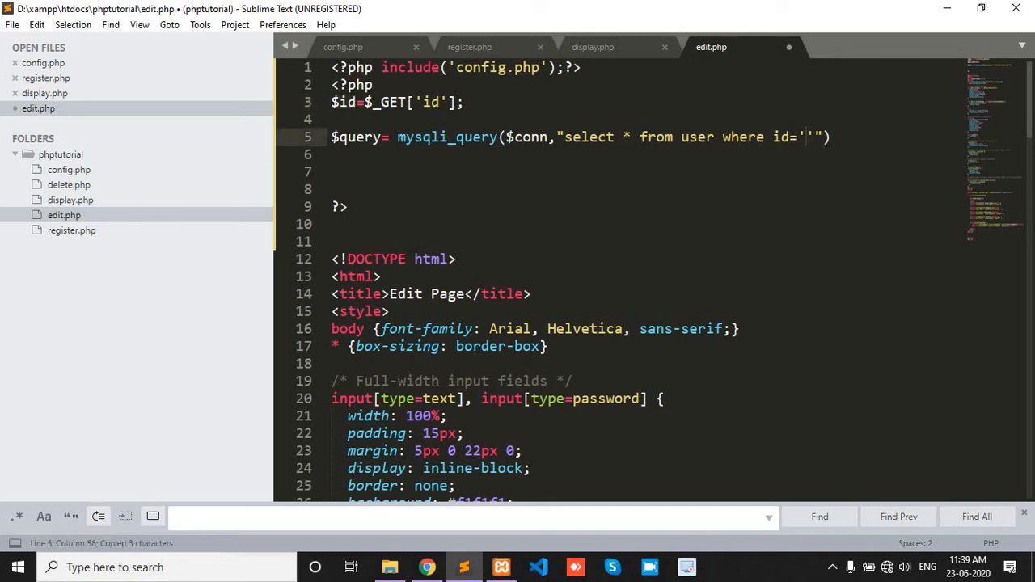
pyautogui.write('$id')
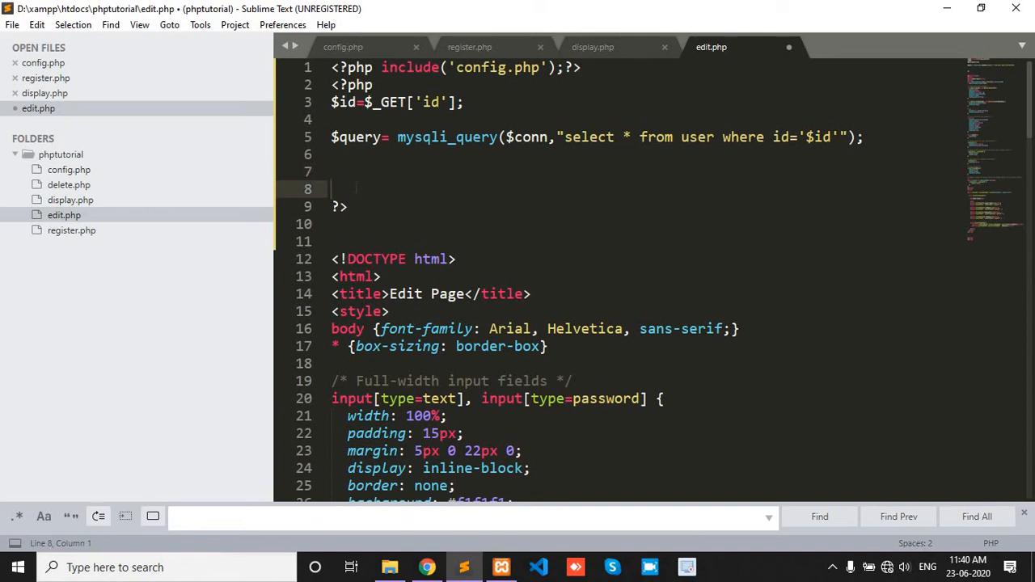
# - Start typing while on the blank line below the query
pyautogui.click(331, 171)
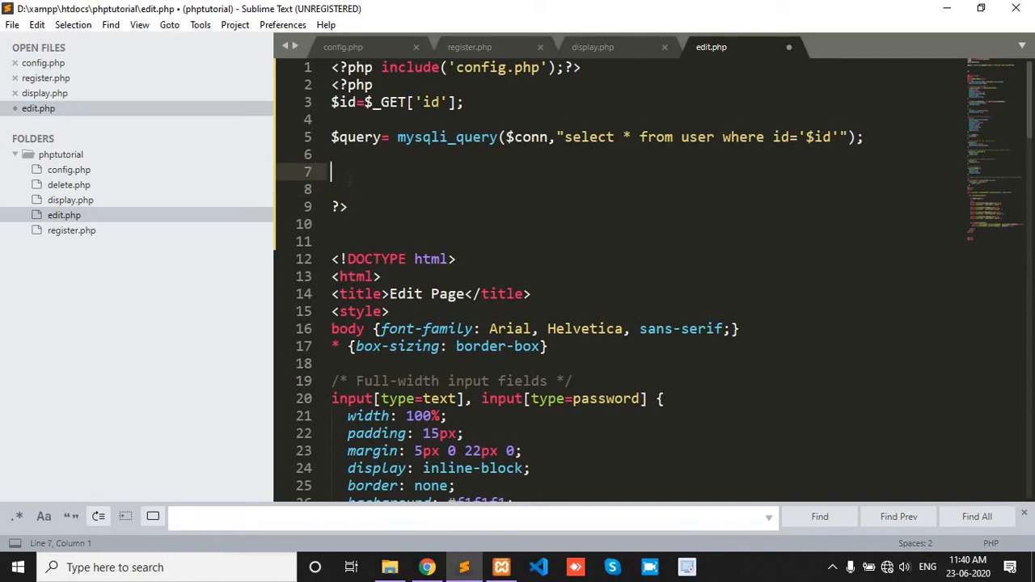
pyautogui.write('whi')
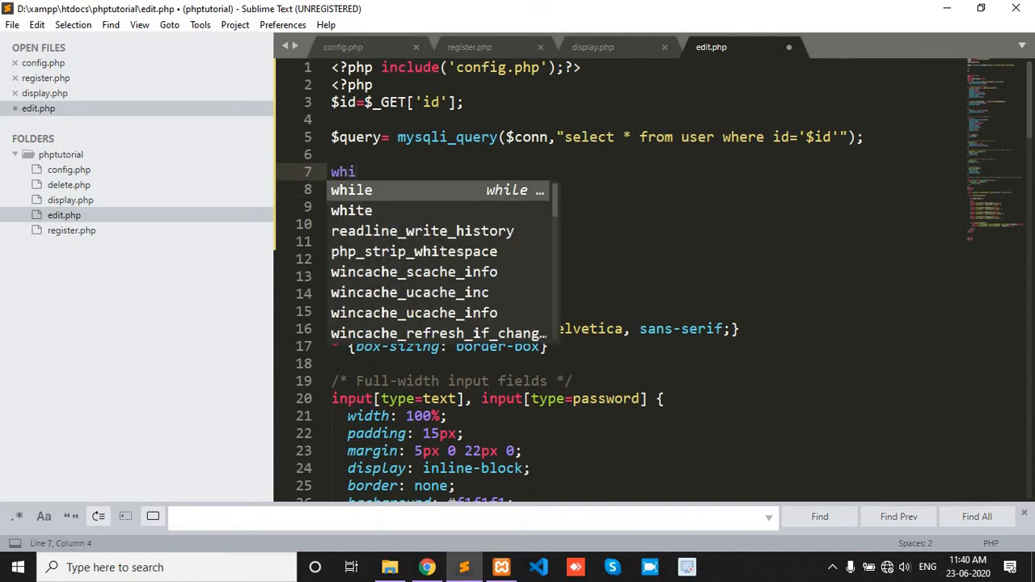
pyautogui.write('e')
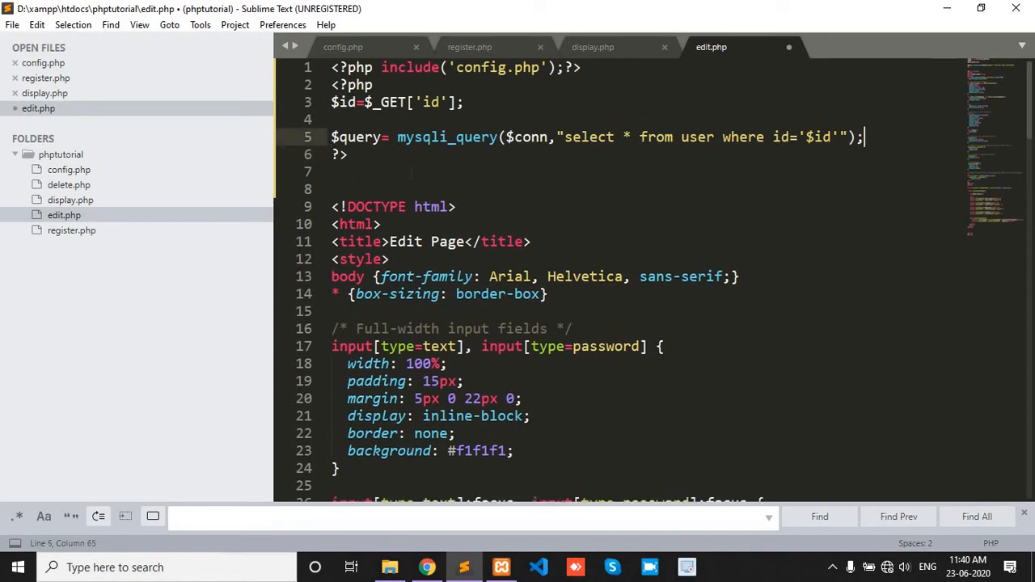
# - Add a PHP block before the Edit Here form containing a while snippet
pyautogui.scroll(-3)
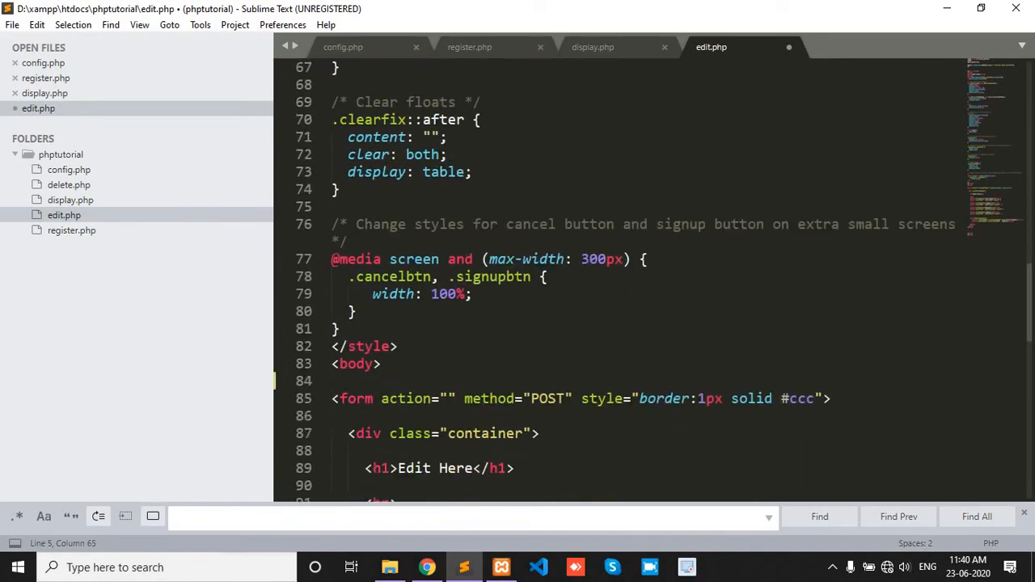
pyautogui.scroll(-3)
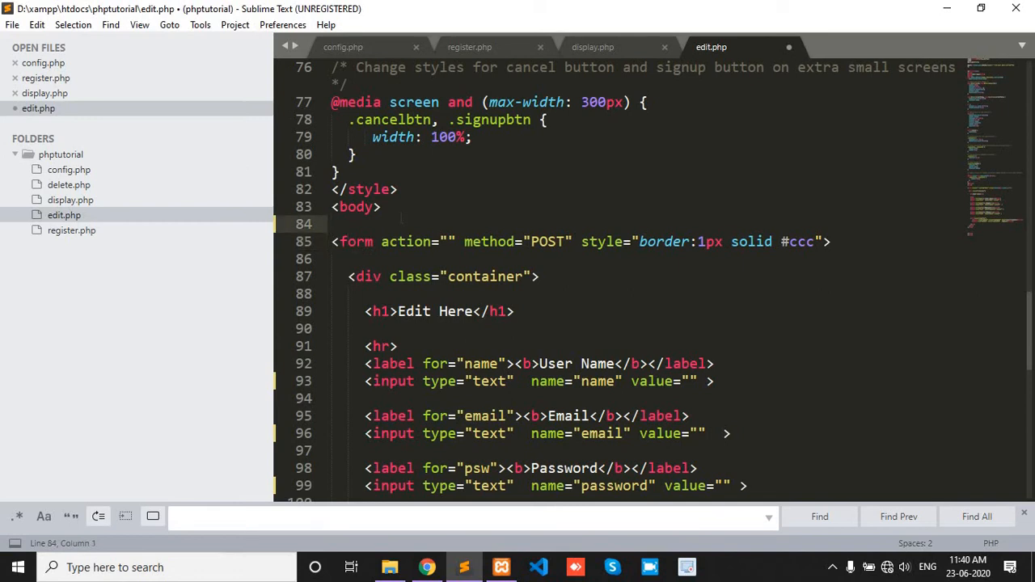
pyautogui.write('<??')
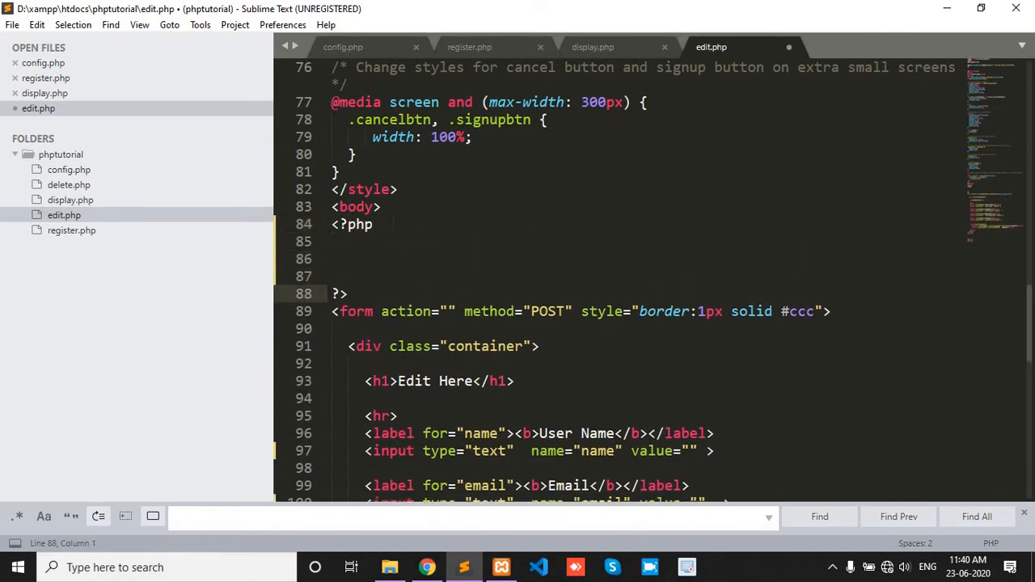
pyautogui.click(333, 241)
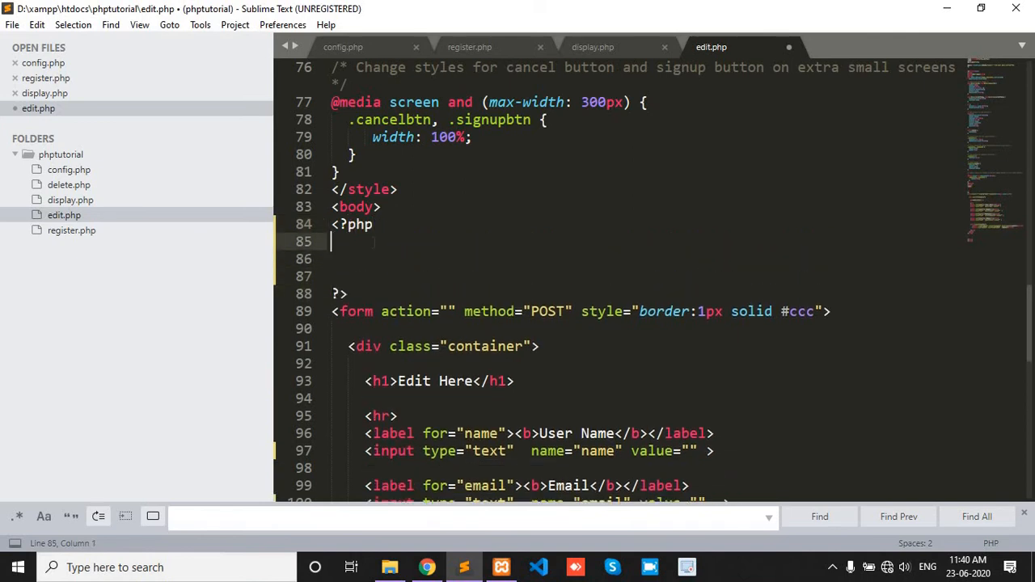
pyautogui.write('while ( <= 10) {')
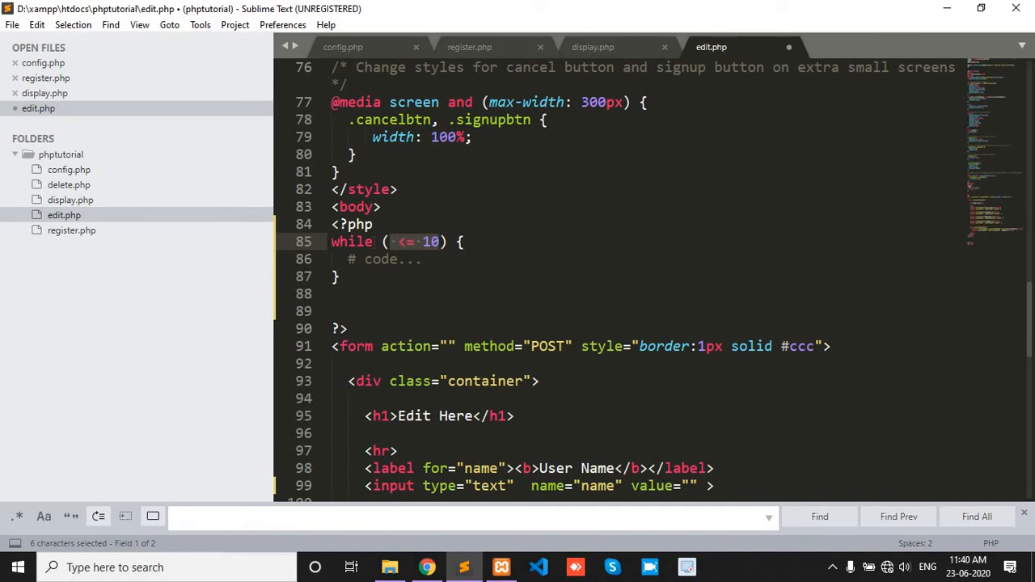
# - Set the while condition to $row=mysqli_fetch_array($query)
pyautogui.write('$')
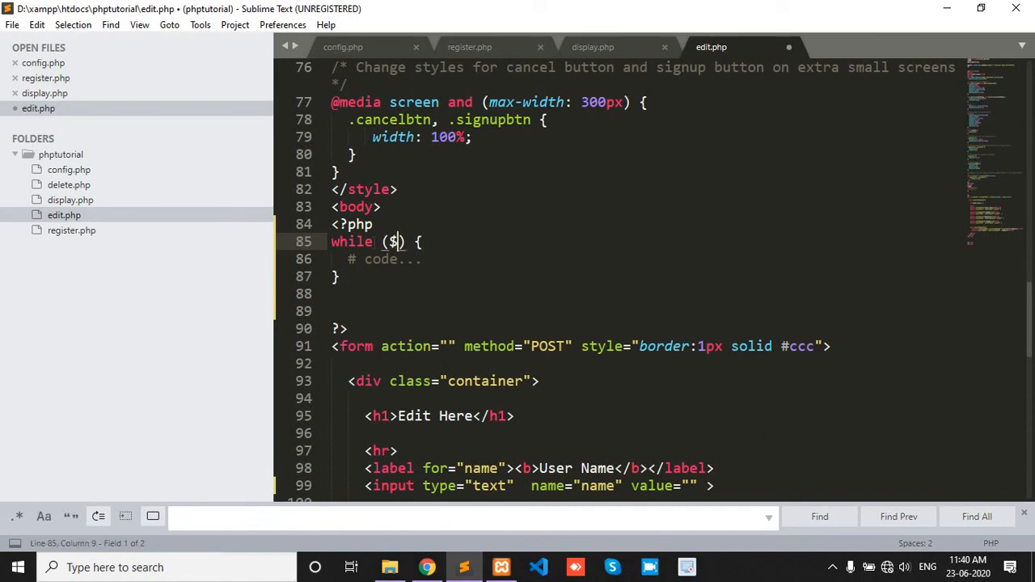
pyautogui.write('$row=')
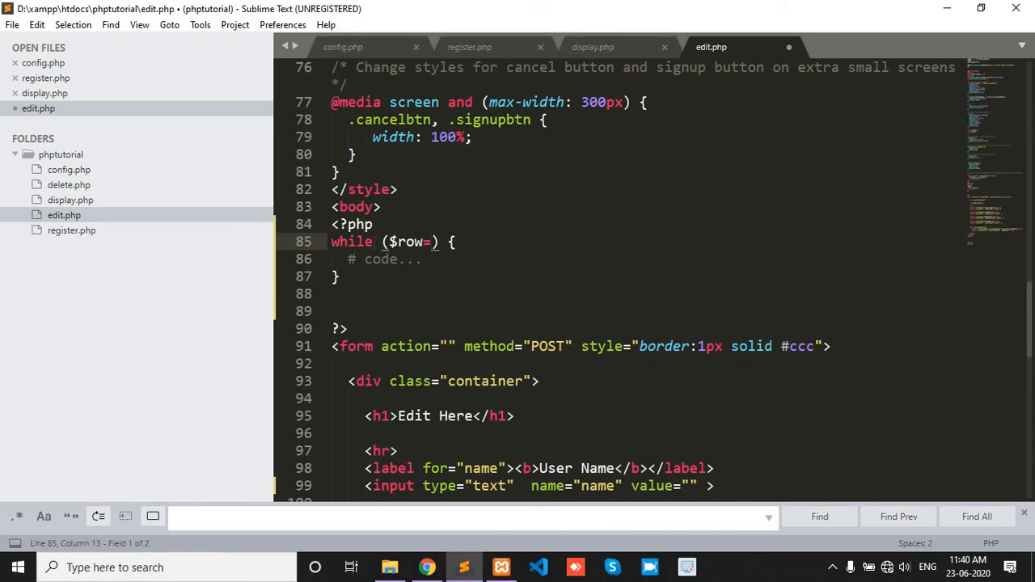
pyautogui.write('mysqli')
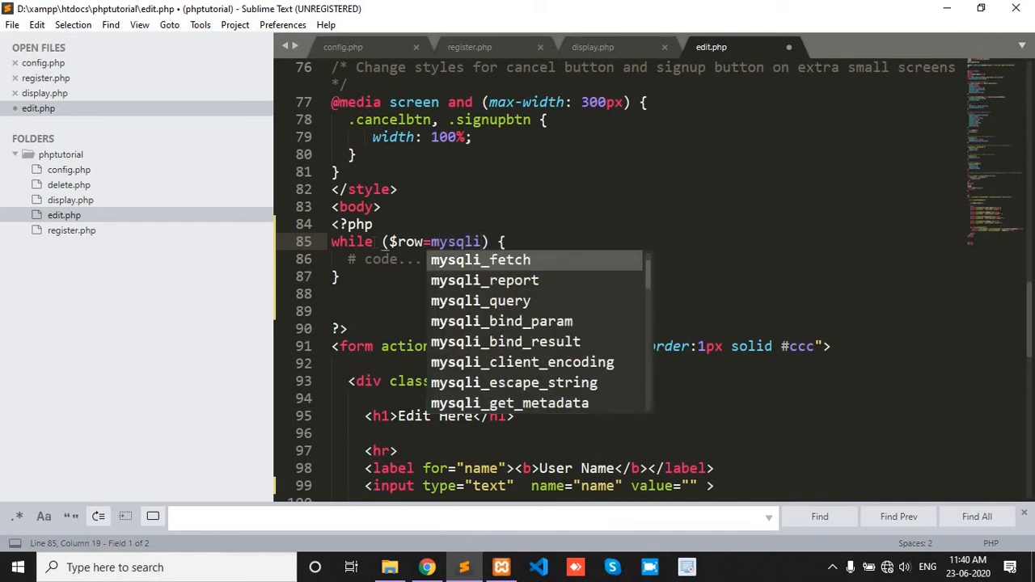
pyautogui.write('fetch_a')
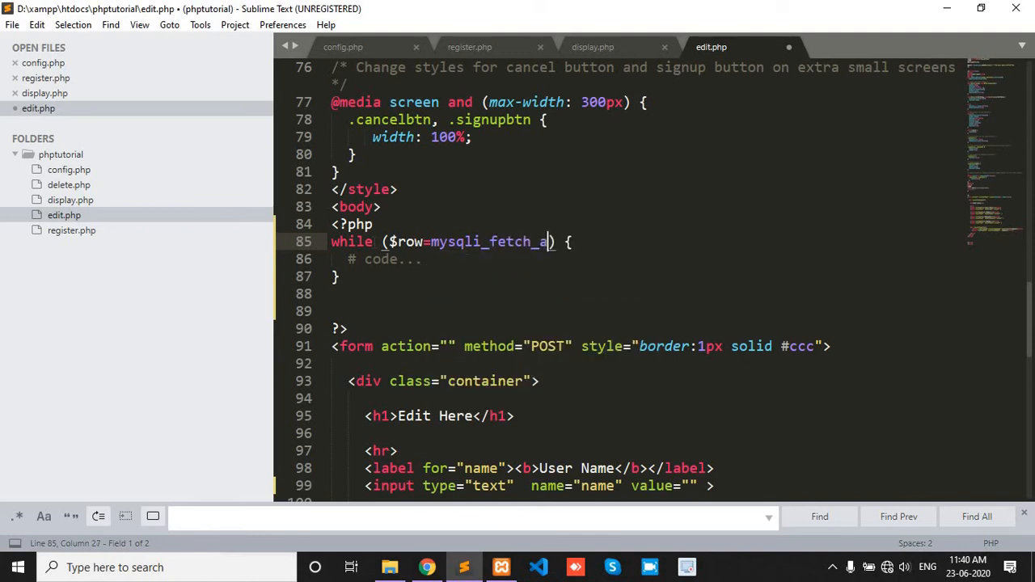
pyautogui.write('rray')
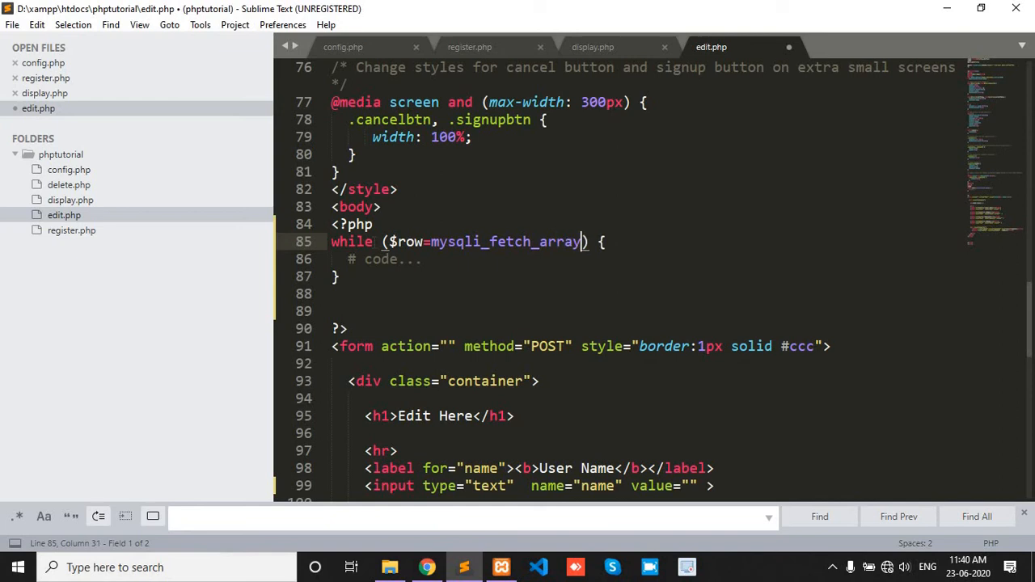
pyautogui.write('(')
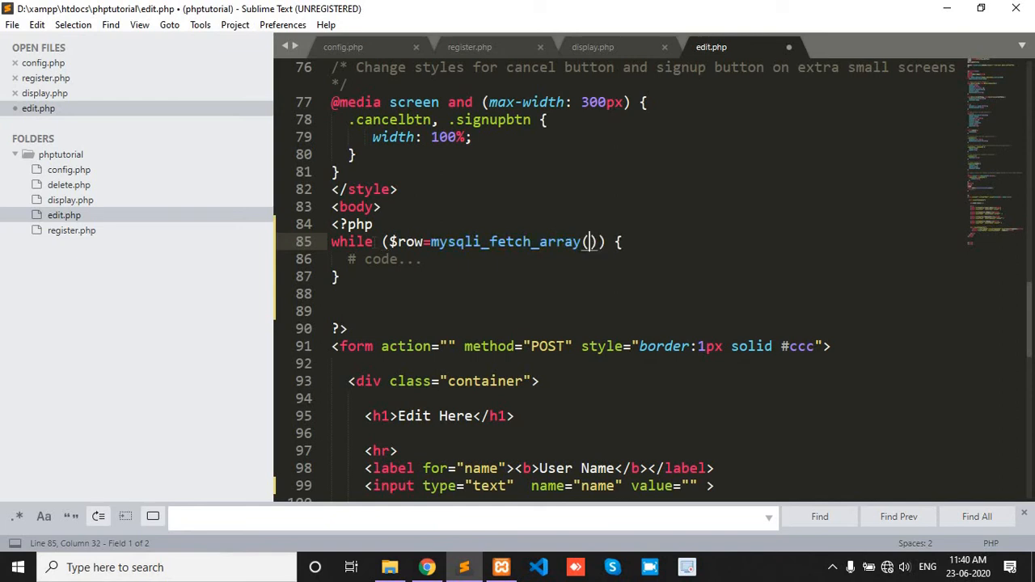
pyautogui.scroll(3)
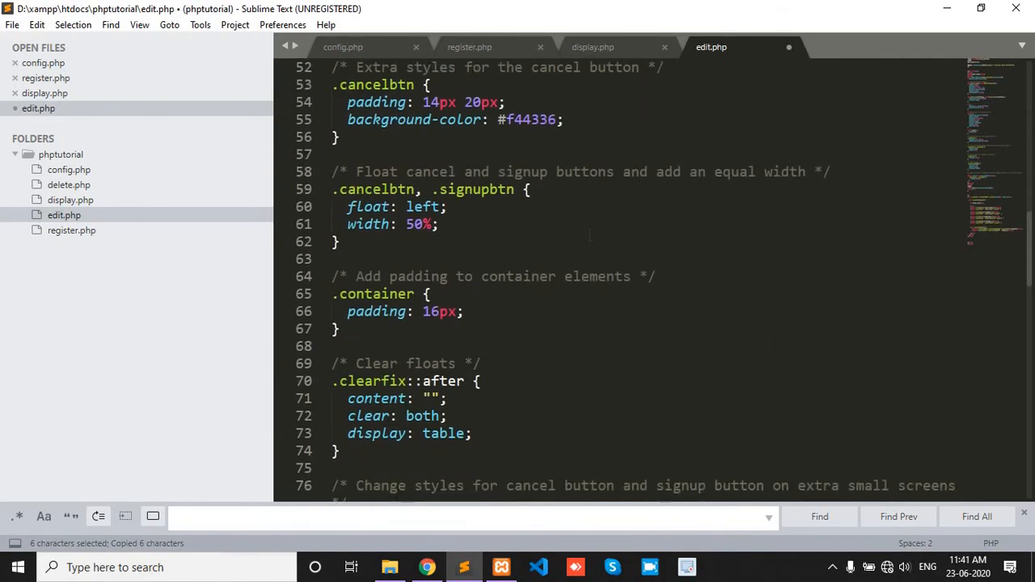
pyautogui.scroll(-3)
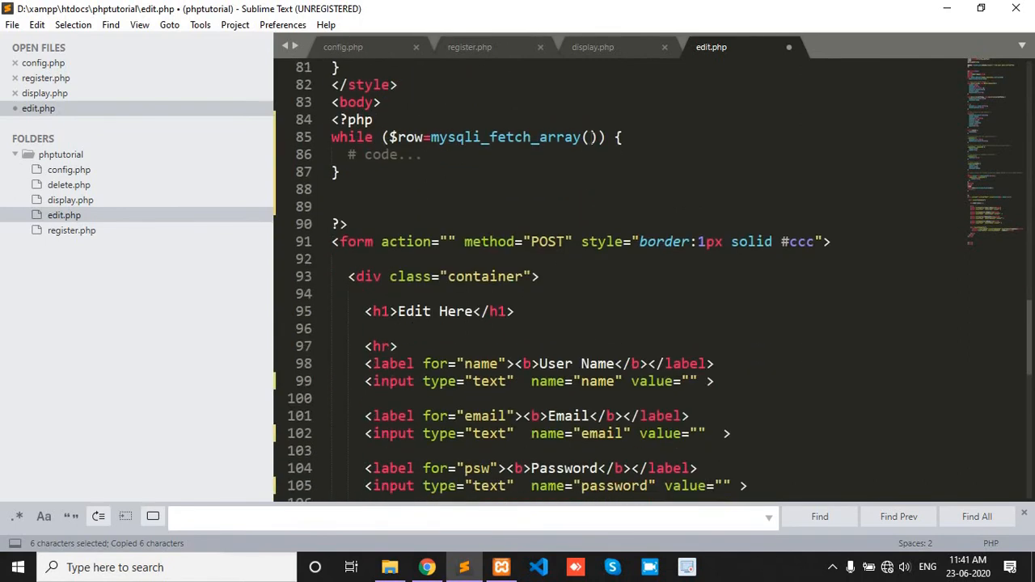
pyautogui.write('$query')
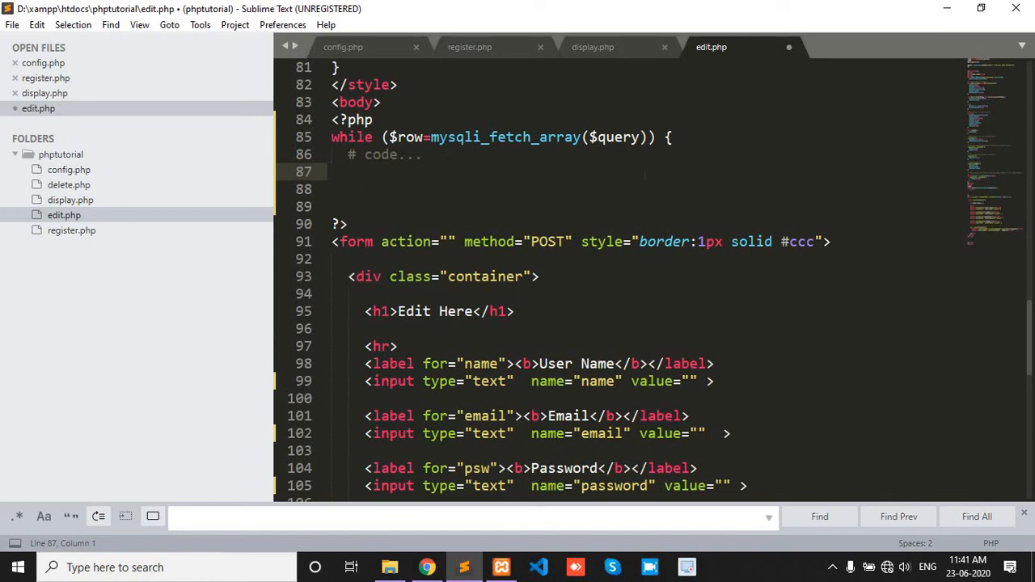
pyautogui.scroll(-3)
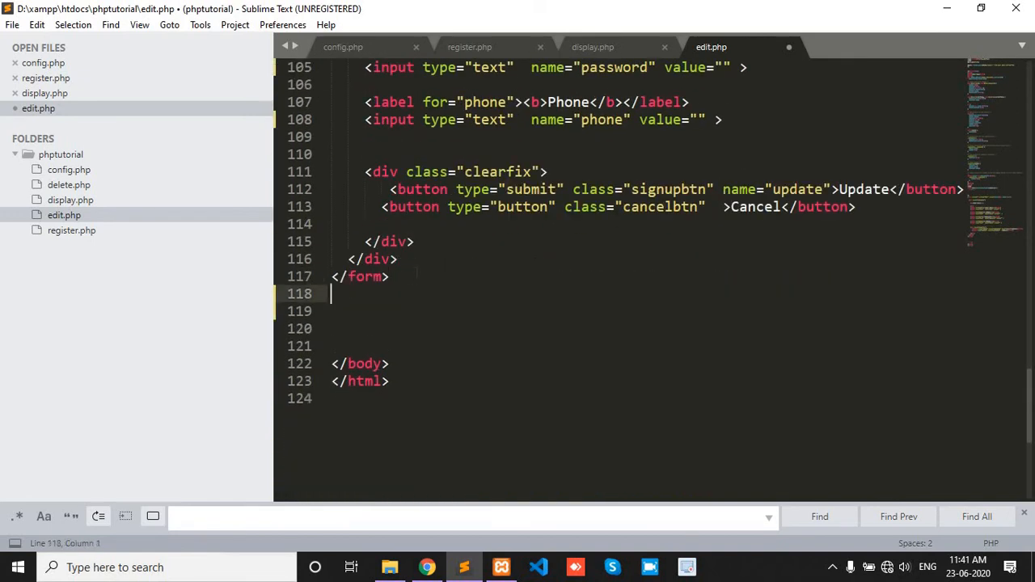
# - Add a PHP closing brace block after the closing form tag to end the while loop
pyautogui.write('<?p')
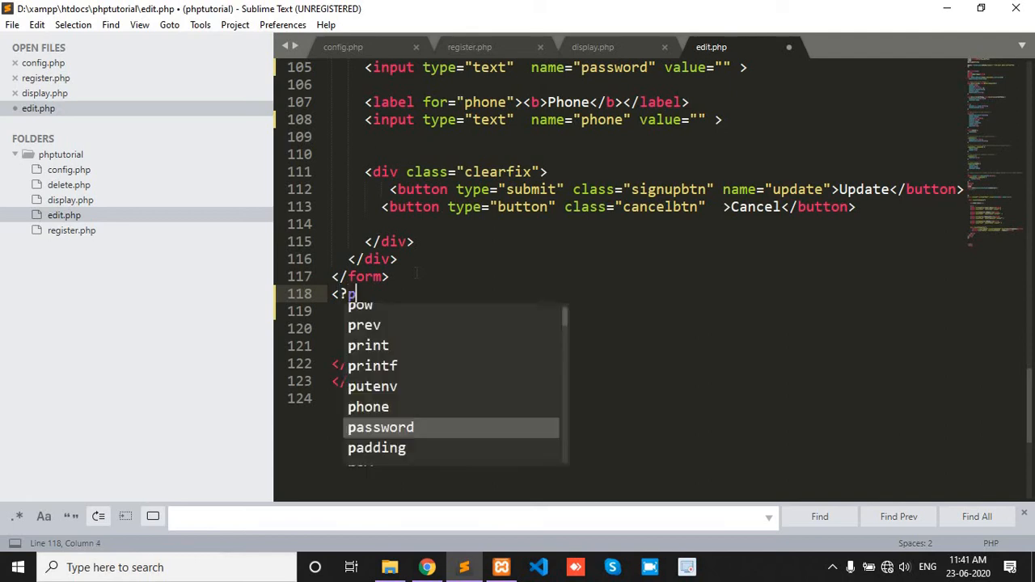
pyautogui.write('hp}')
pyautogui.click(644, 311)
pyautogui.write('?>')
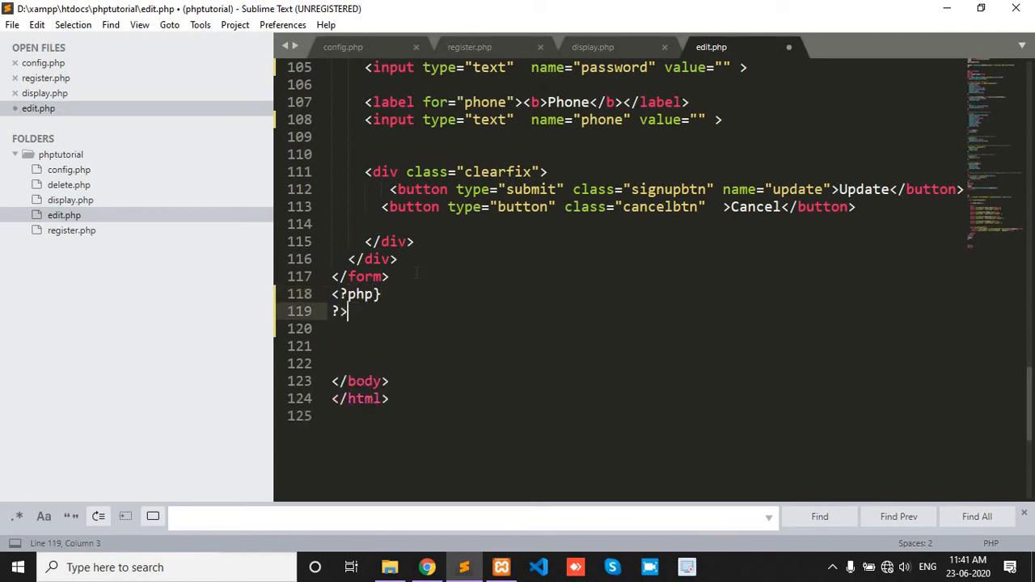
pyautogui.click(372, 293)
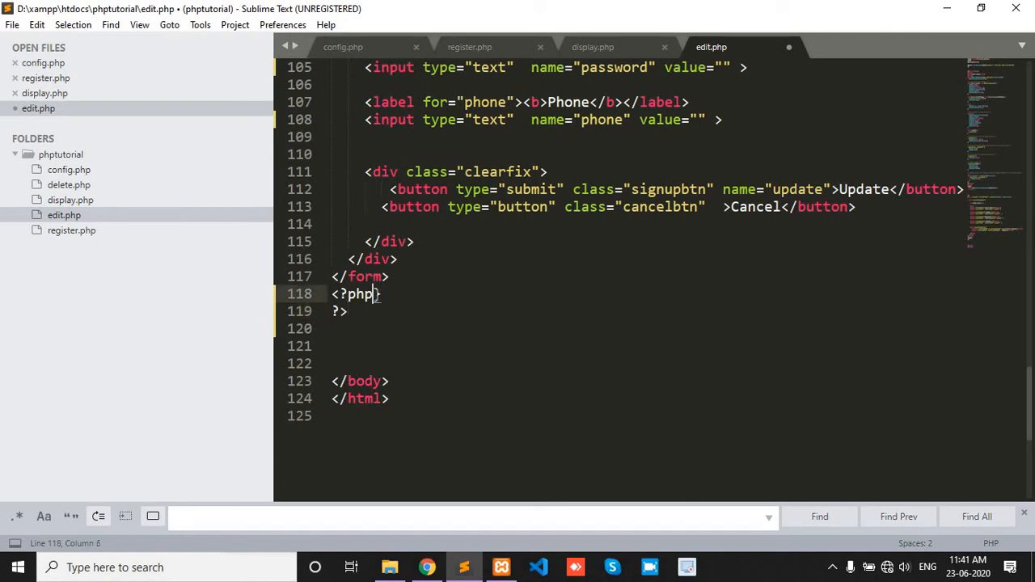
pyautogui.scroll(3)
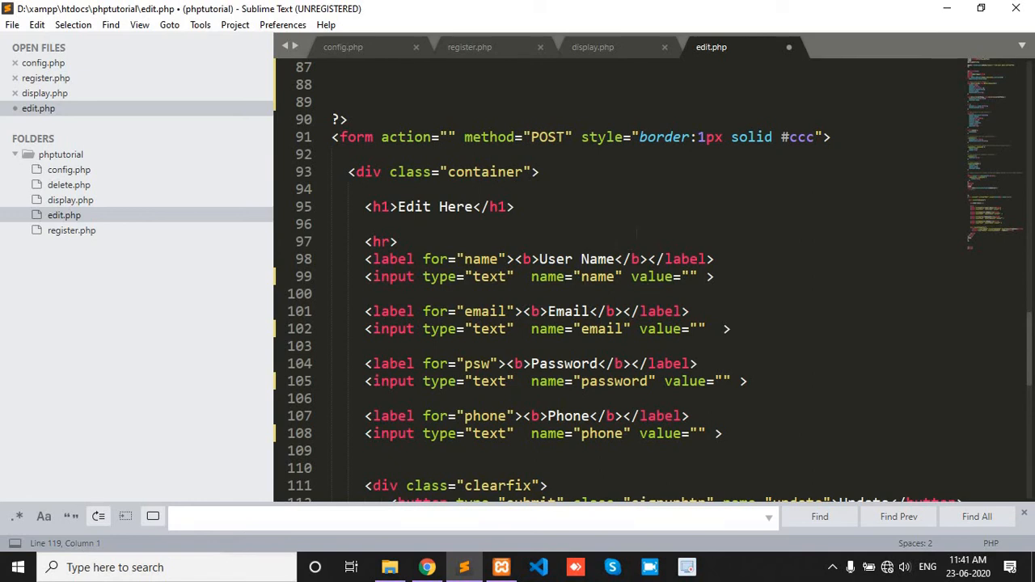
# - Set the User Name input's value to echo $row['name'] and save edit.php
pyautogui.click(690, 277)
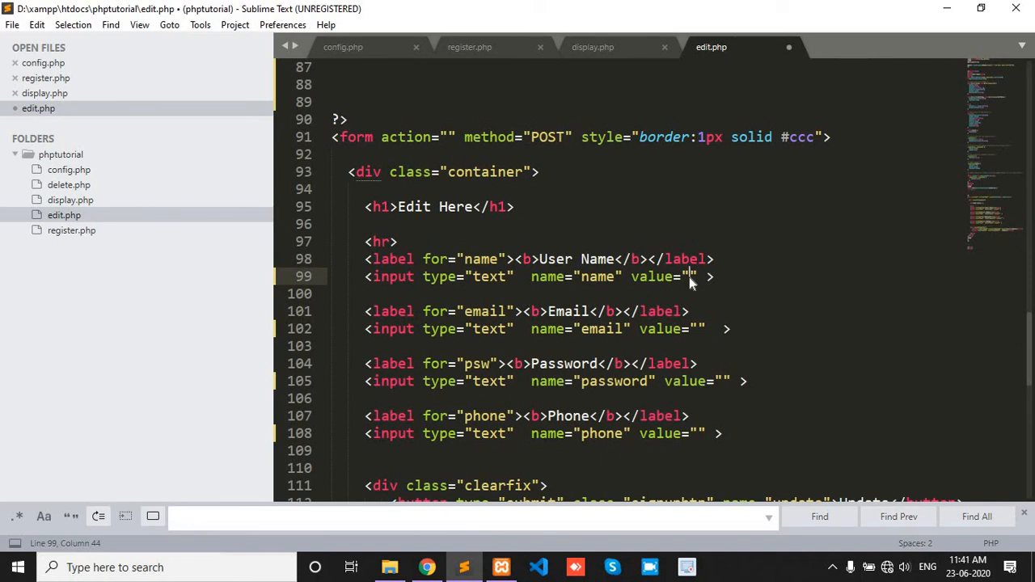
pyautogui.write('<??>')
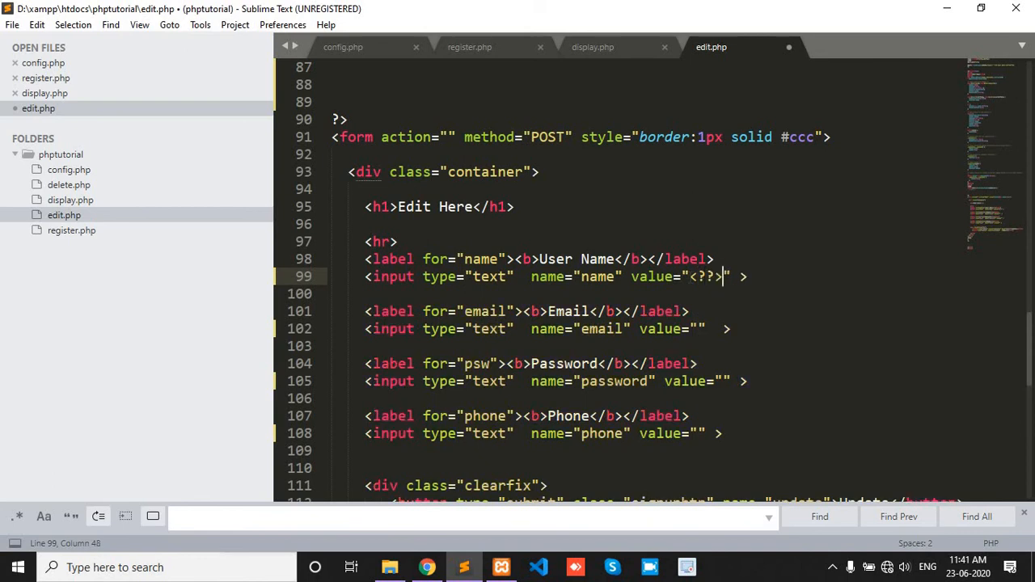
pyautogui.write(';')
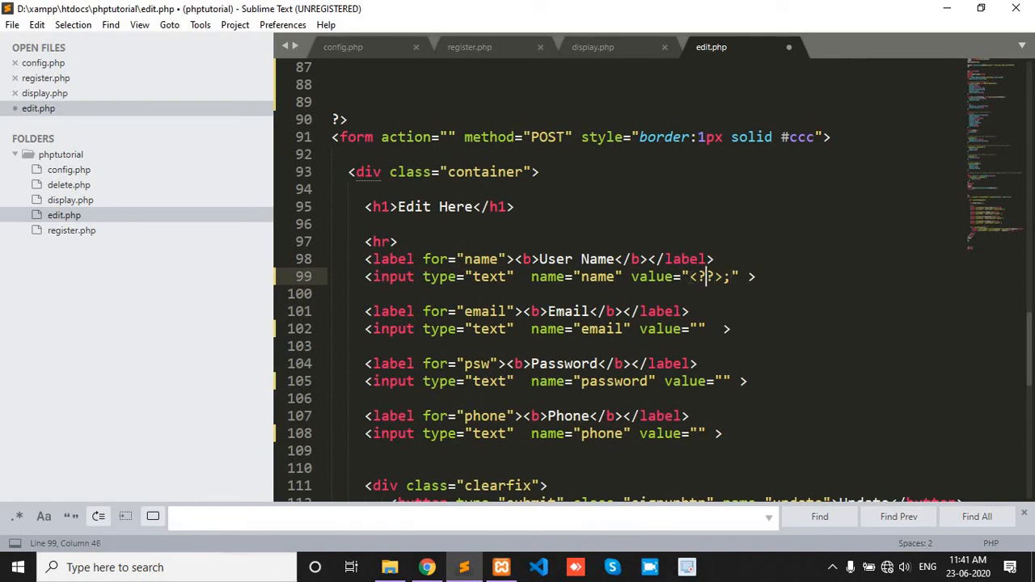
pyautogui.write('php echo(arg1')
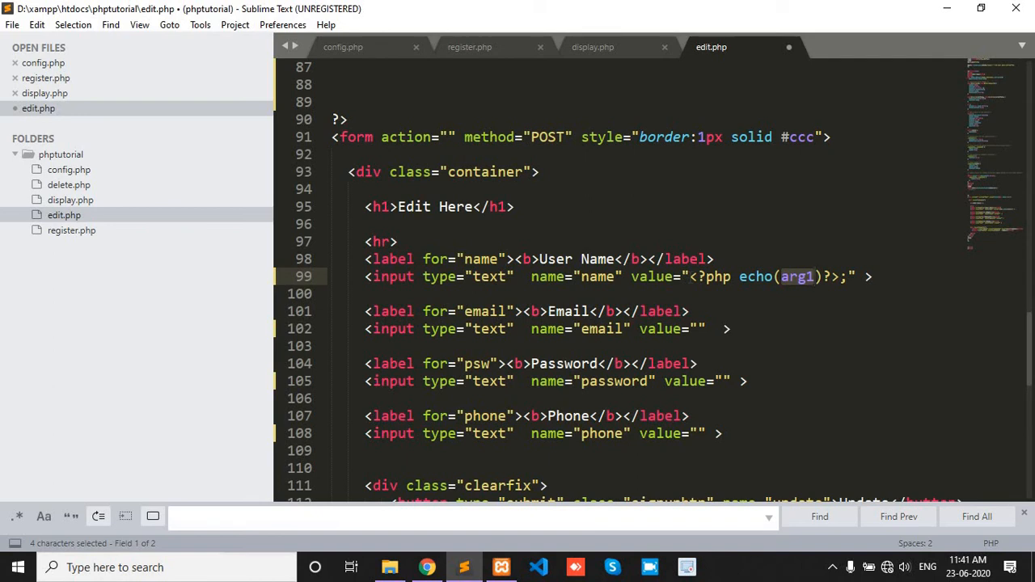
pyautogui.write('$')
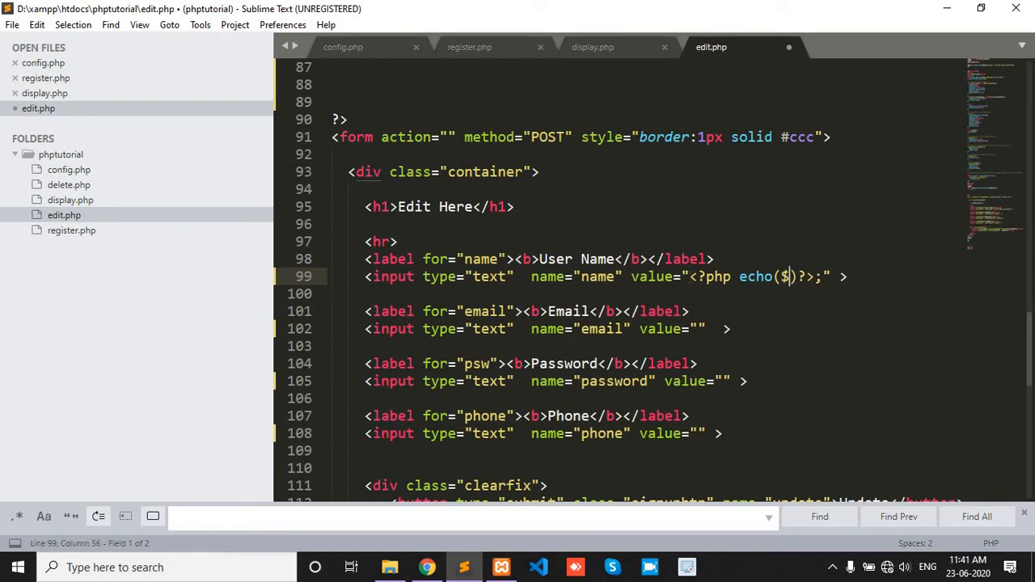
pyautogui.write('row')
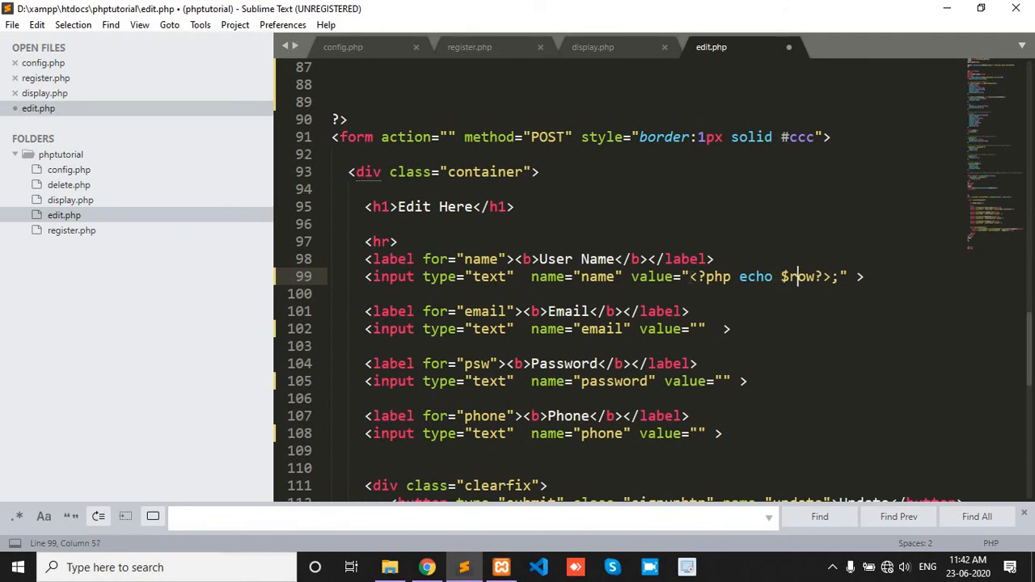
pyautogui.write('[')
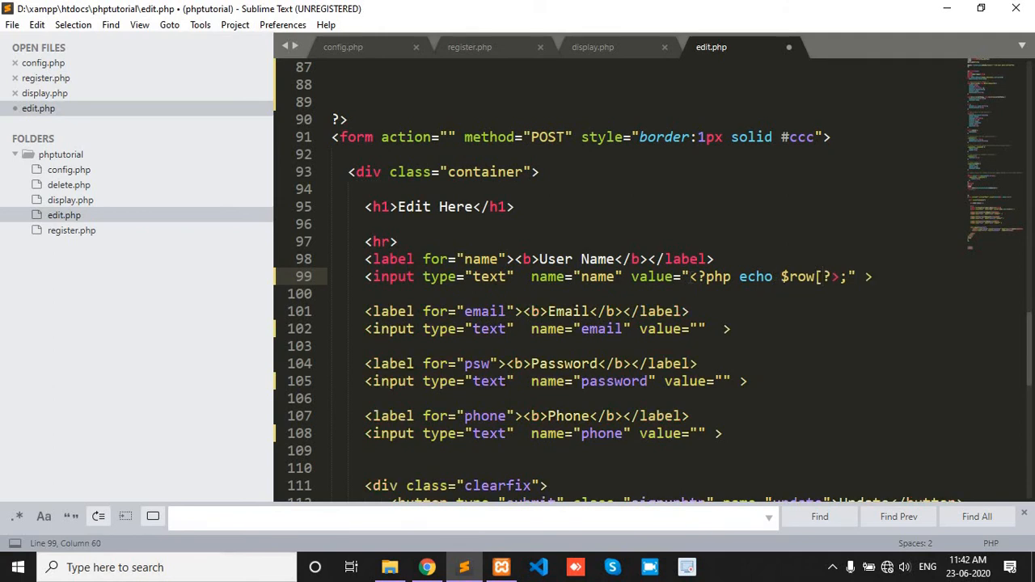
pyautogui.write("''")
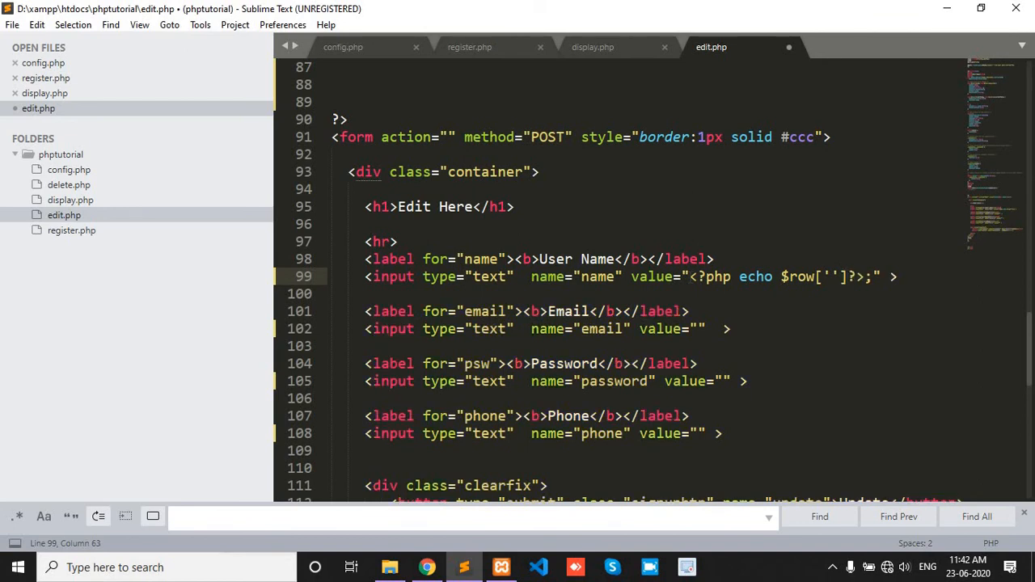
pyautogui.write('na')
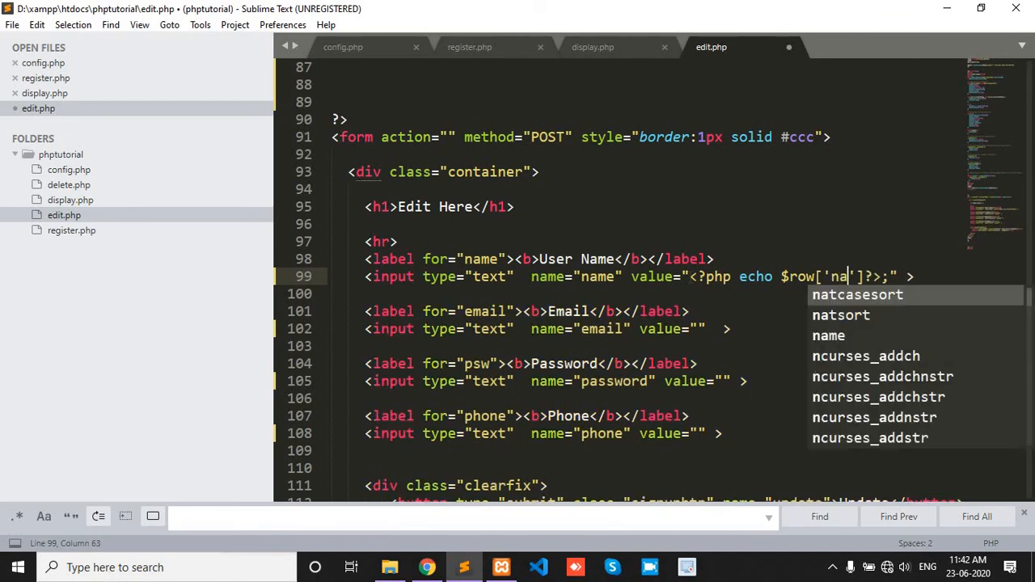
pyautogui.write('me')
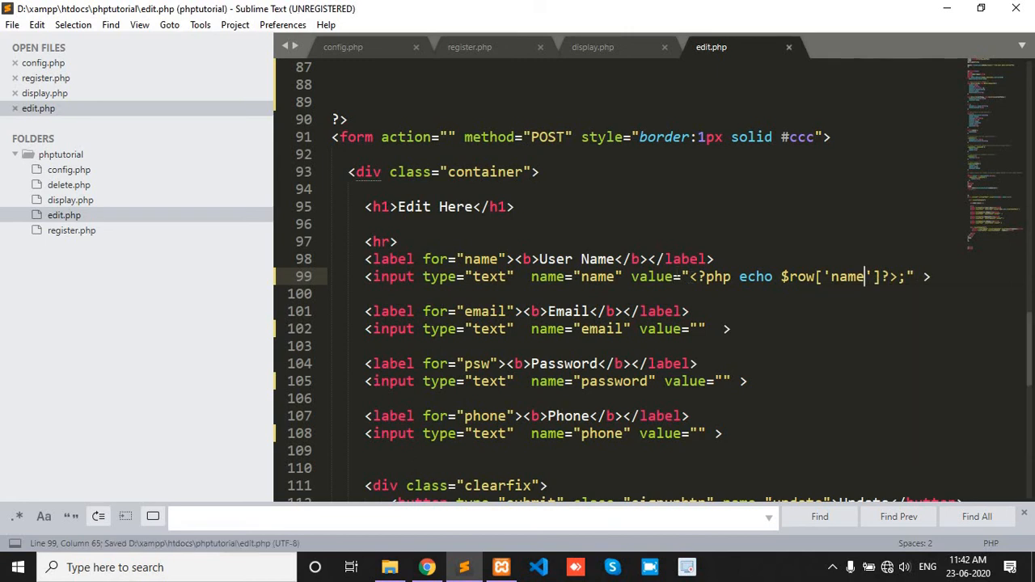
pyautogui.click(427, 567)
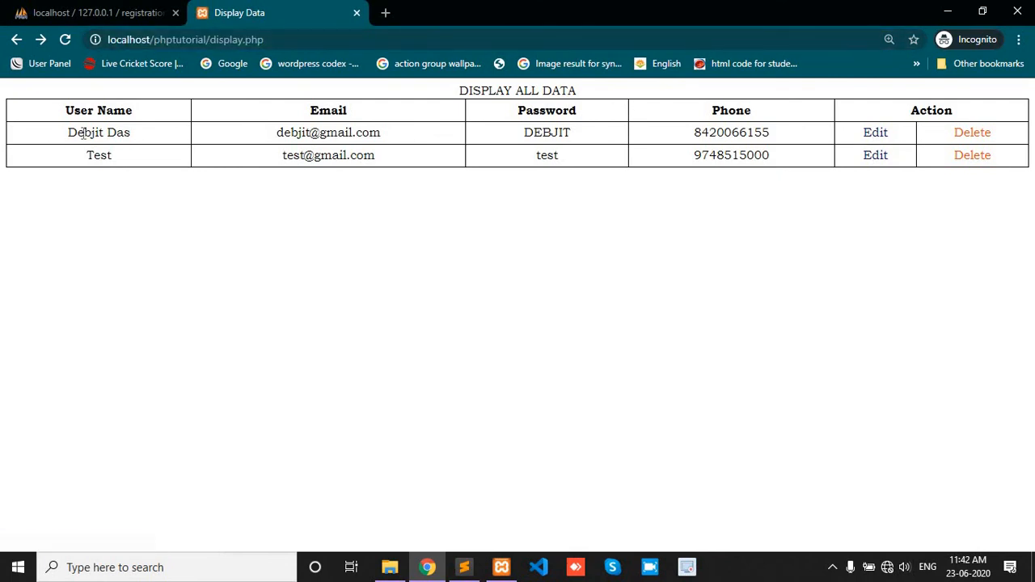
pyautogui.moveTo(874, 137)
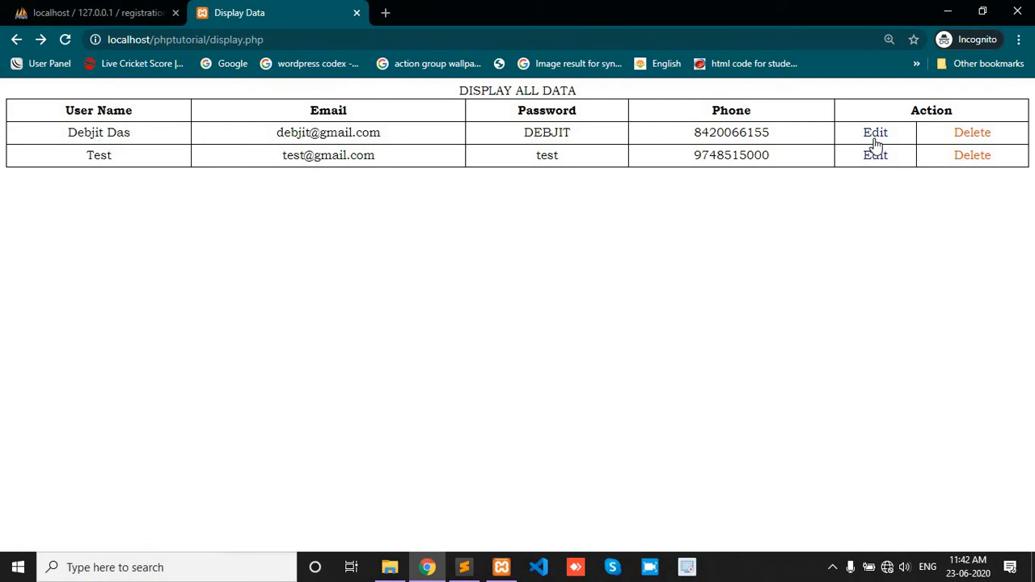
pyautogui.click(875, 132)
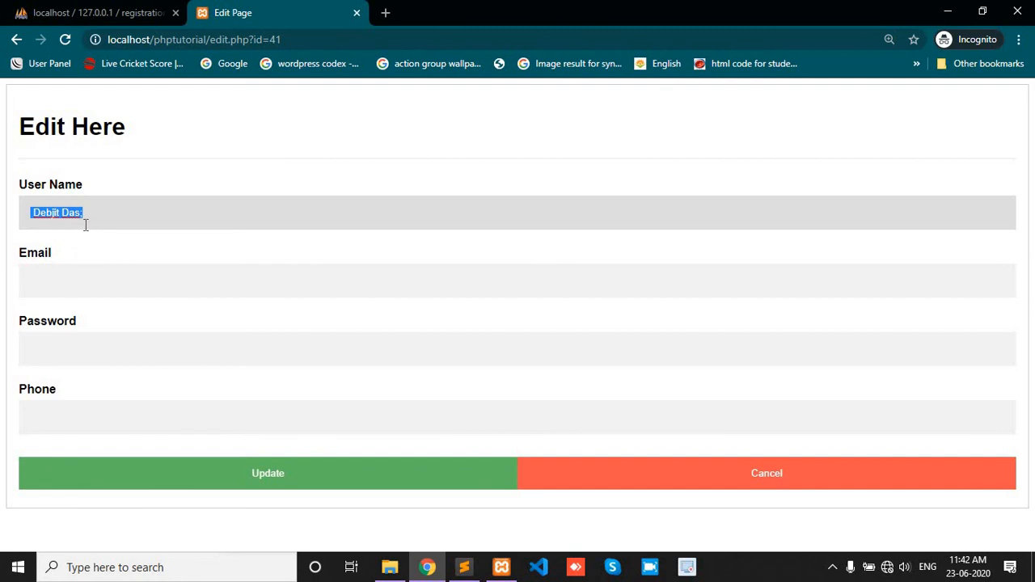
pyautogui.click(464, 567)
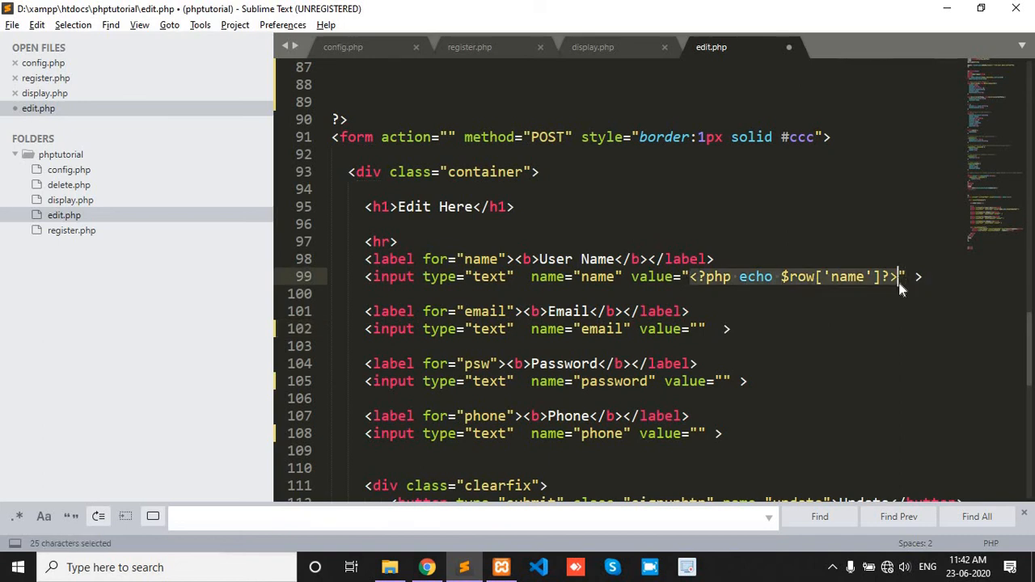
# - Paste the echo snippet into Email, Password and Phone values, keyed email, password, phone
pyautogui.press('ctrl+c')
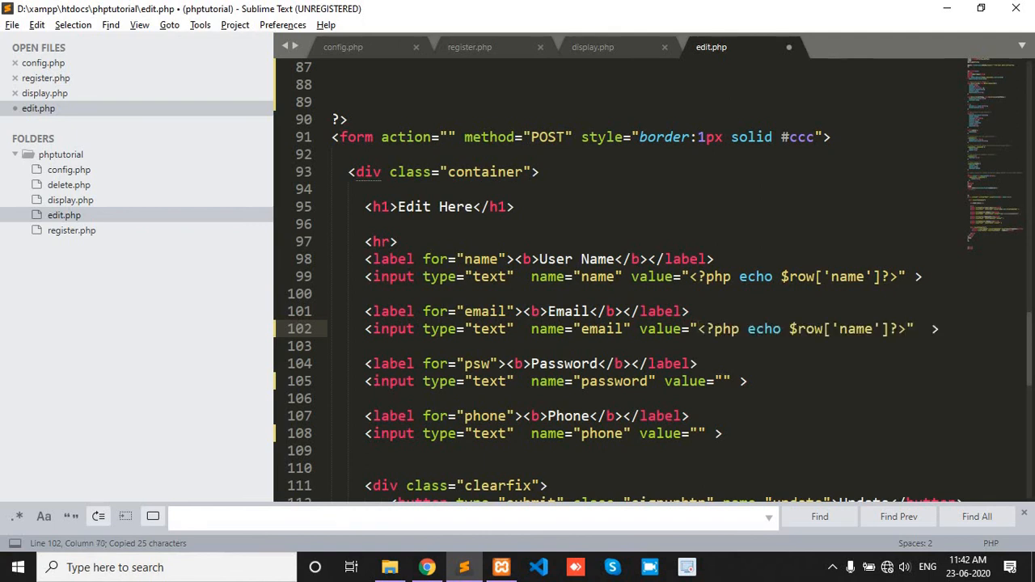
pyautogui.write("<?php echo $row['name']?>")
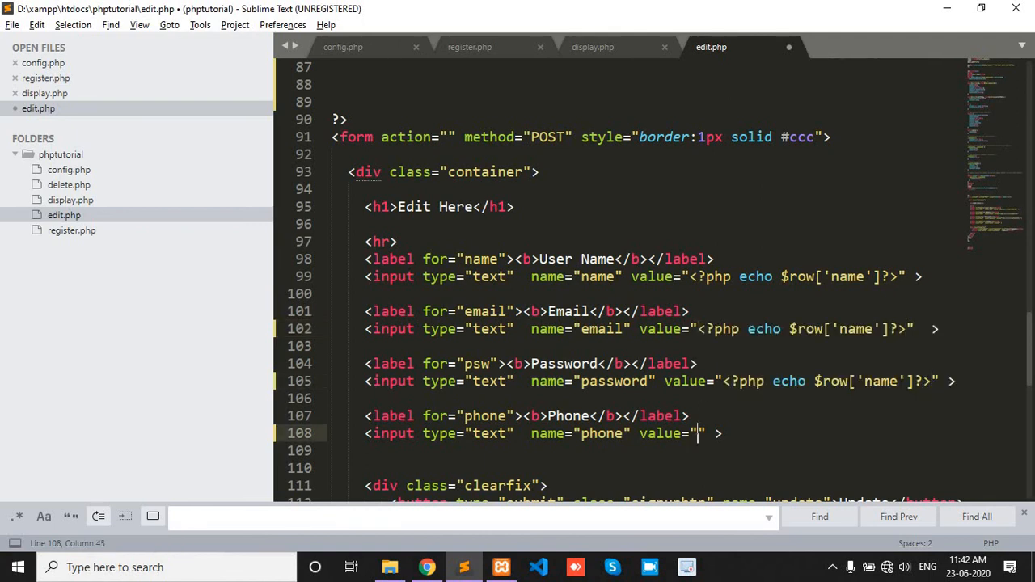
pyautogui.write("<?php echo $row['name']?>")
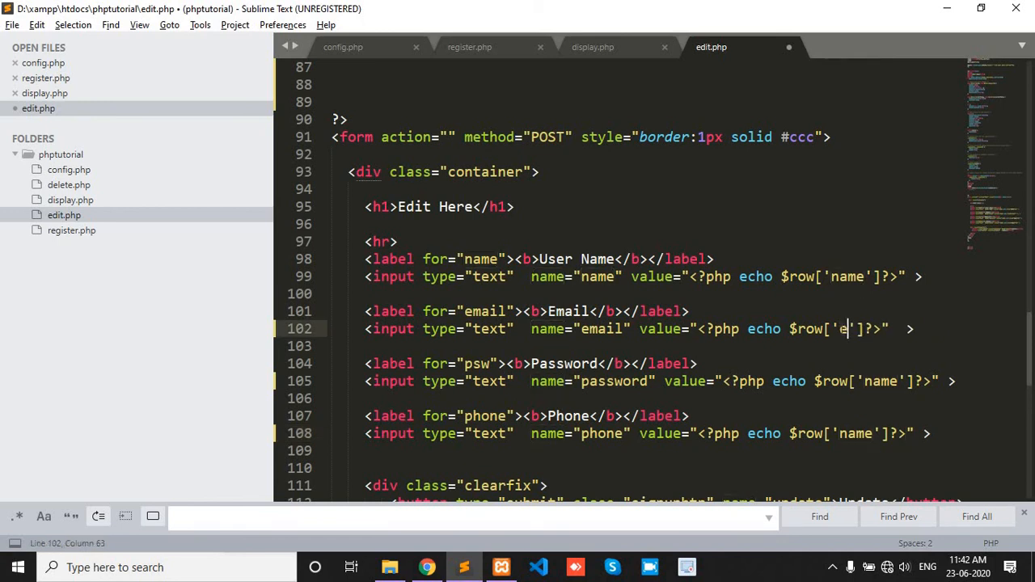
pyautogui.write('mail')
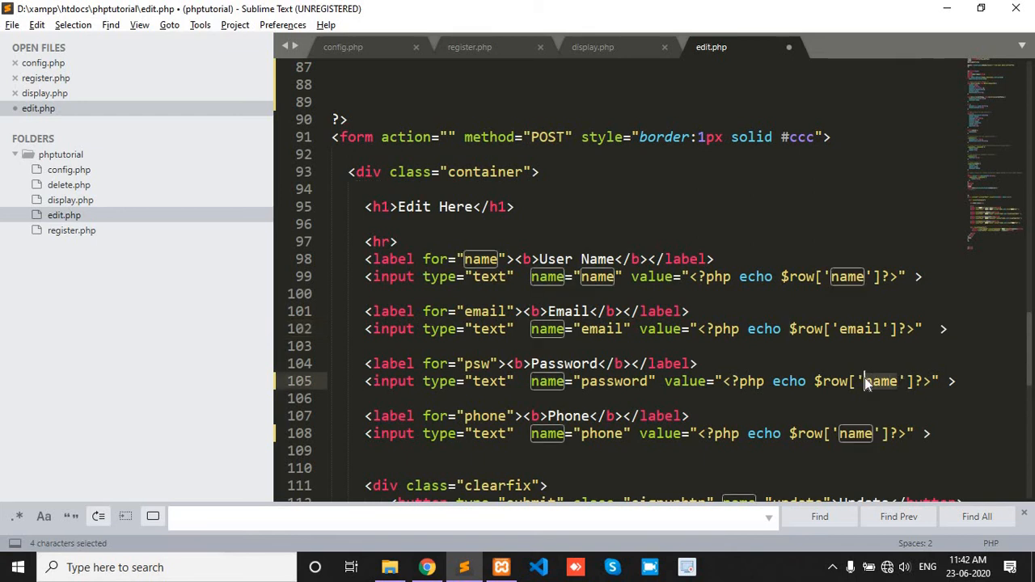
pyautogui.write('password')
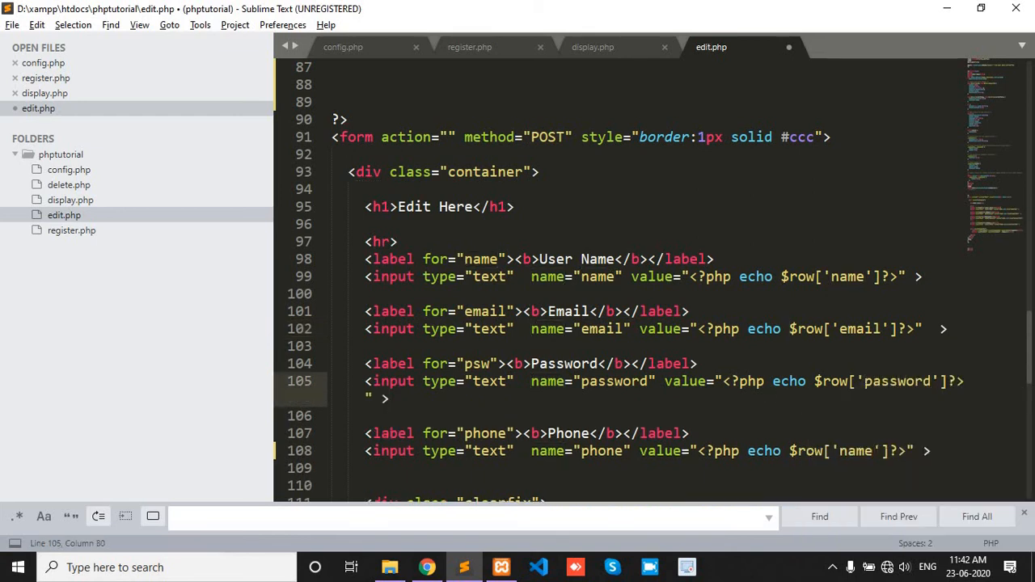
pyautogui.write('ph')
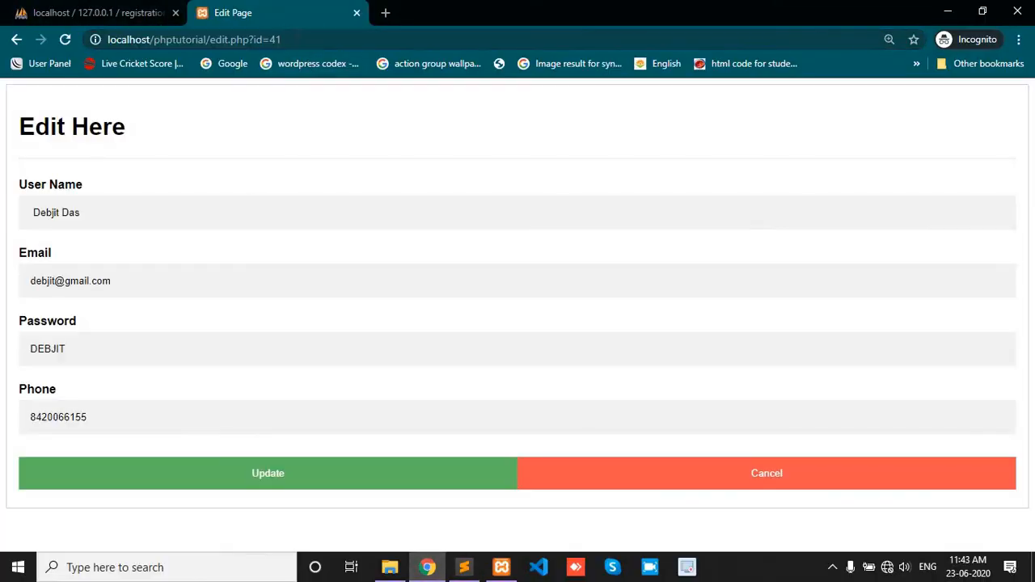
pyautogui.moveTo(97, 207)
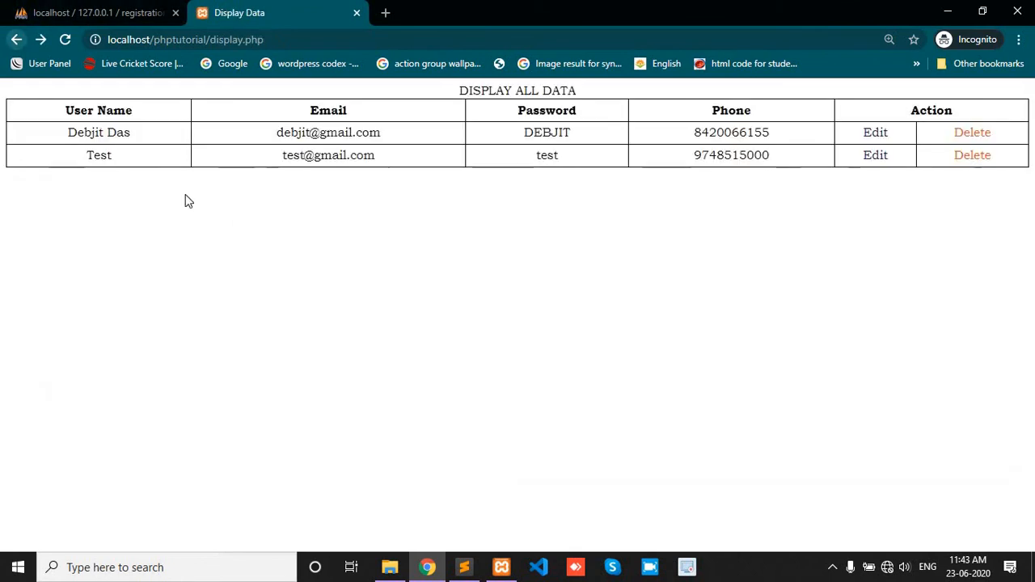
pyautogui.moveTo(89, 129)
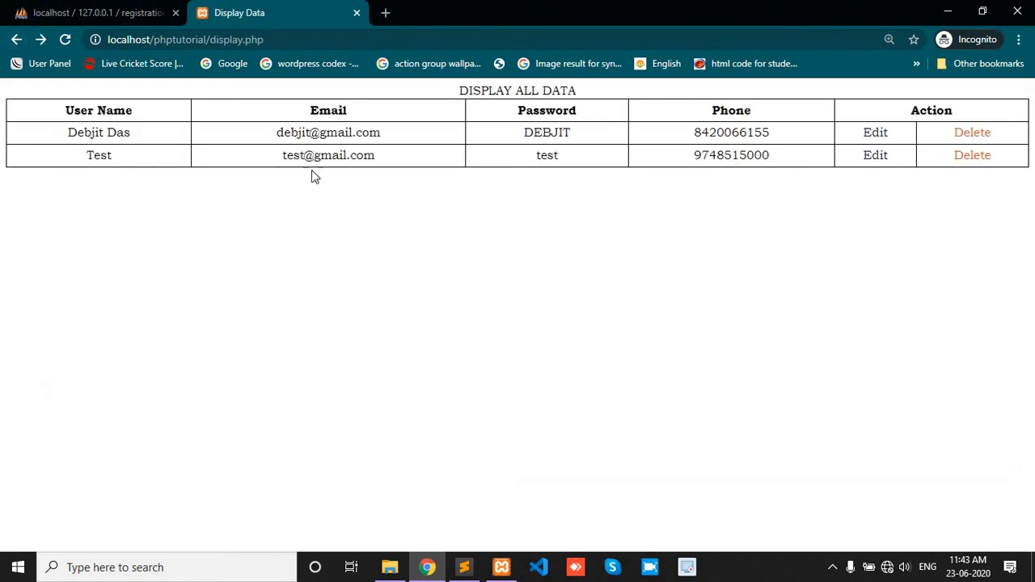
pyautogui.moveTo(563, 130)
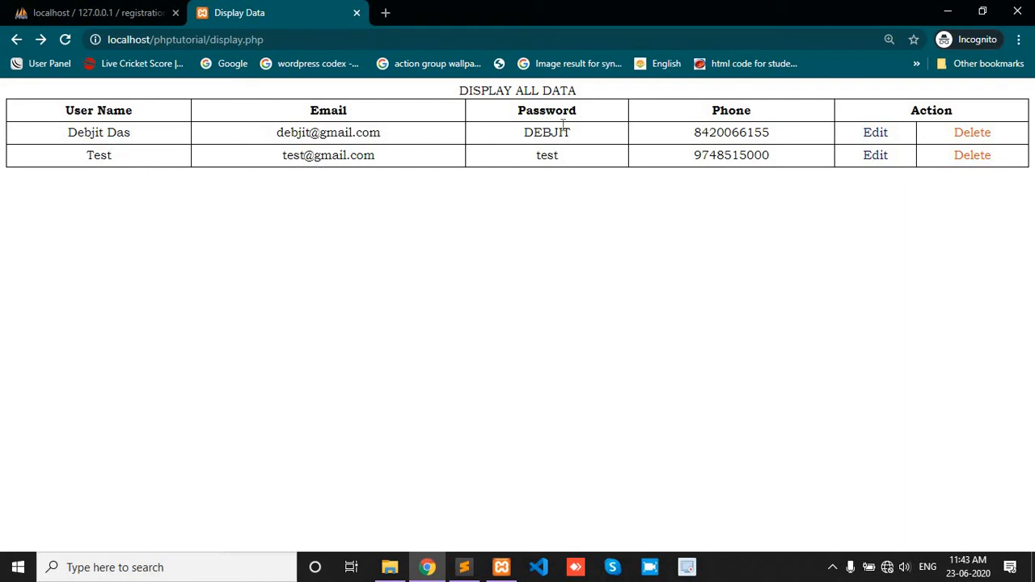
pyautogui.moveTo(875, 154)
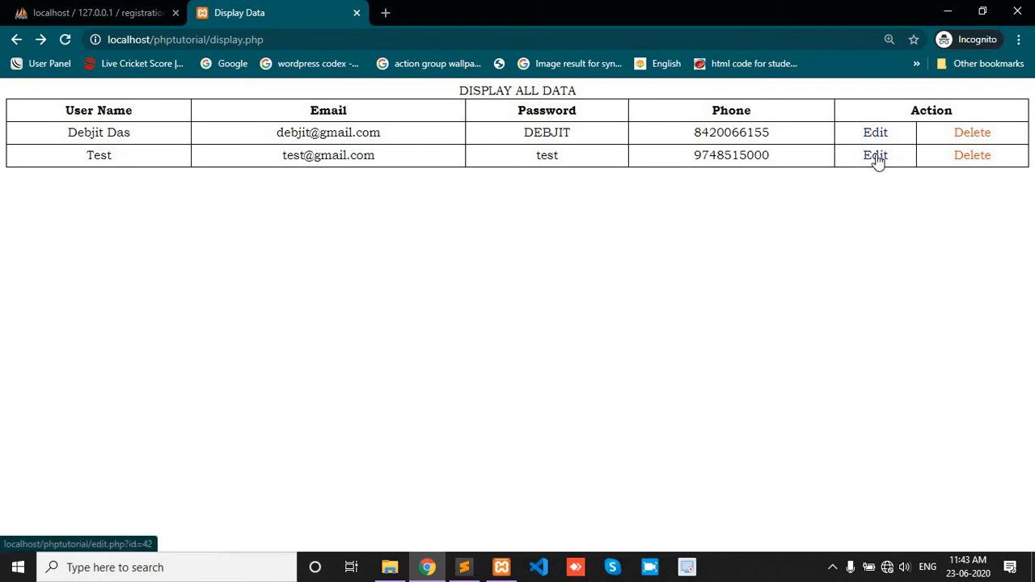
pyautogui.moveTo(861, 162)
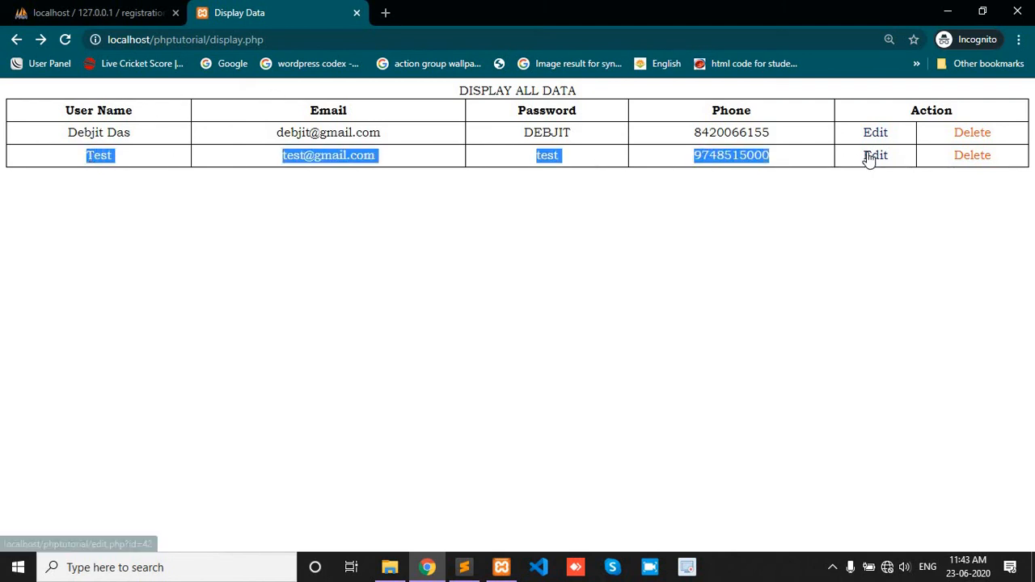
# - Open the Test user's (id 42) edit form from the users table, with its details prefilled
pyautogui.click(875, 155)
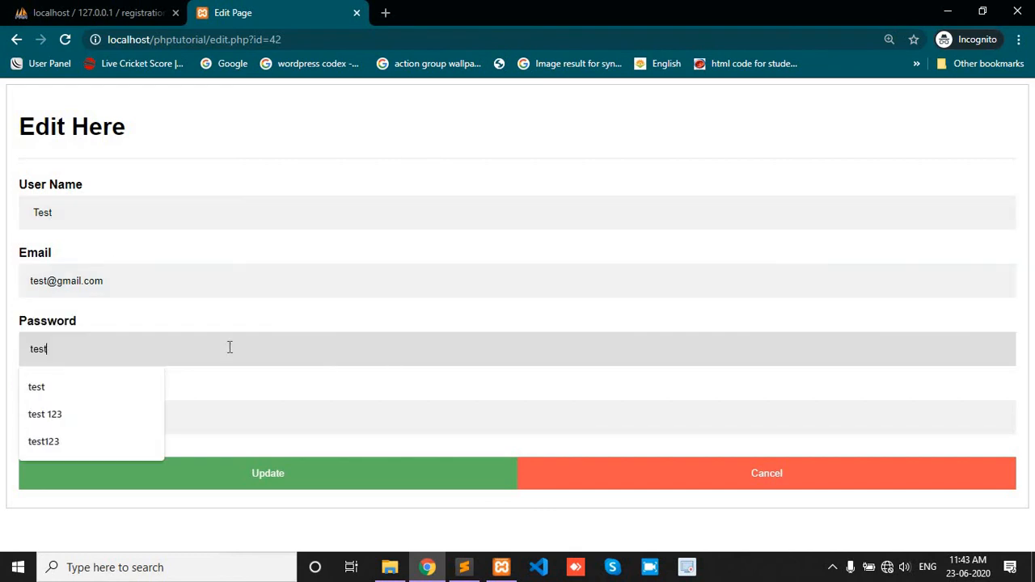
pyautogui.moveTo(253, 323)
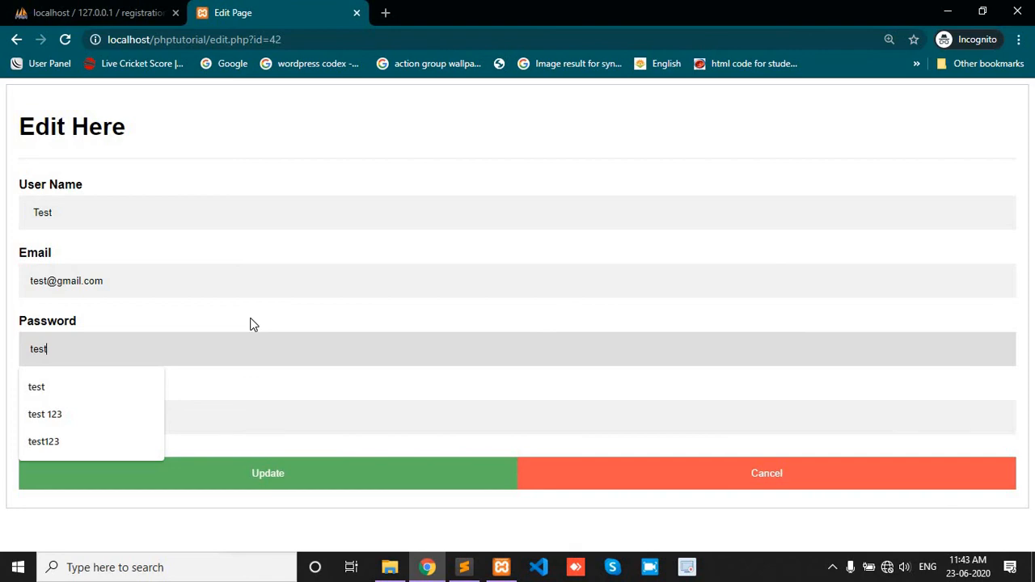